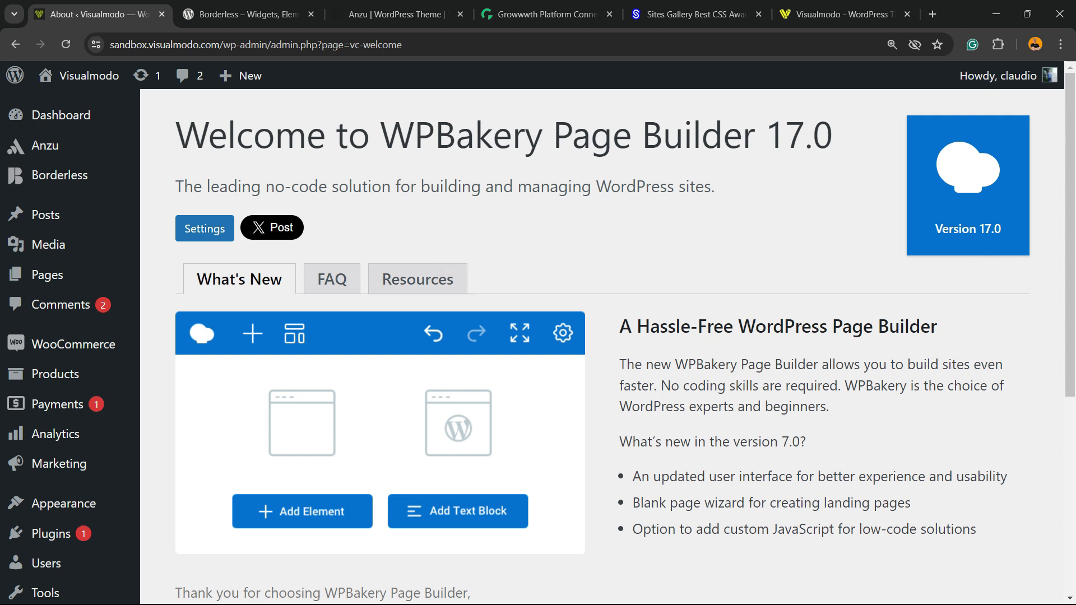
- Leave the WPBakery welcome screen for the dashboard and start a new page
{"action": "left_click", "coordinate": [61, 115]}
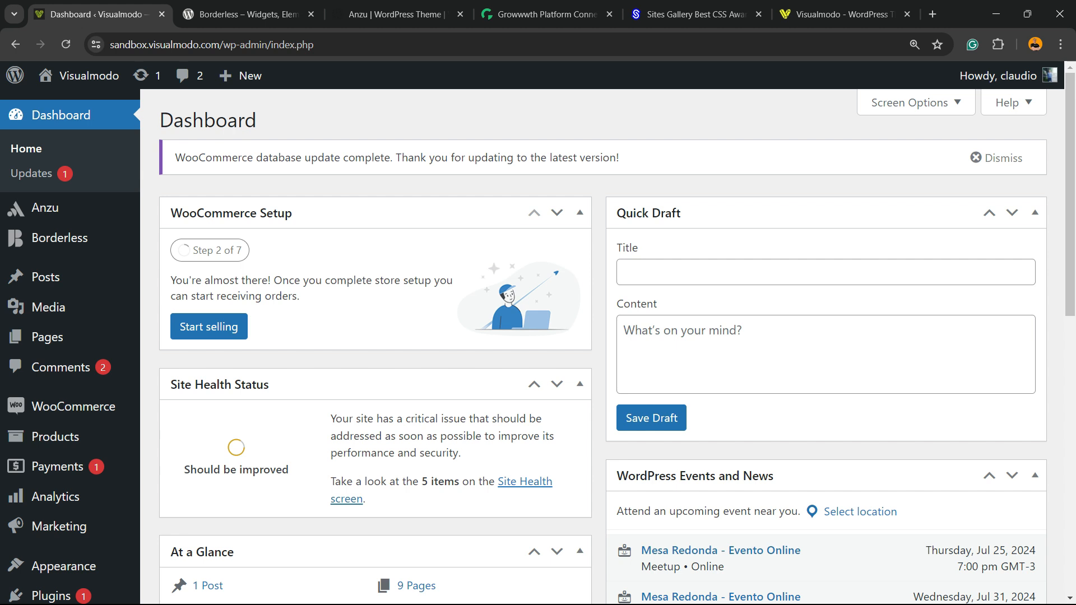
{"action": "mouse_move", "coordinate": [48, 306]}
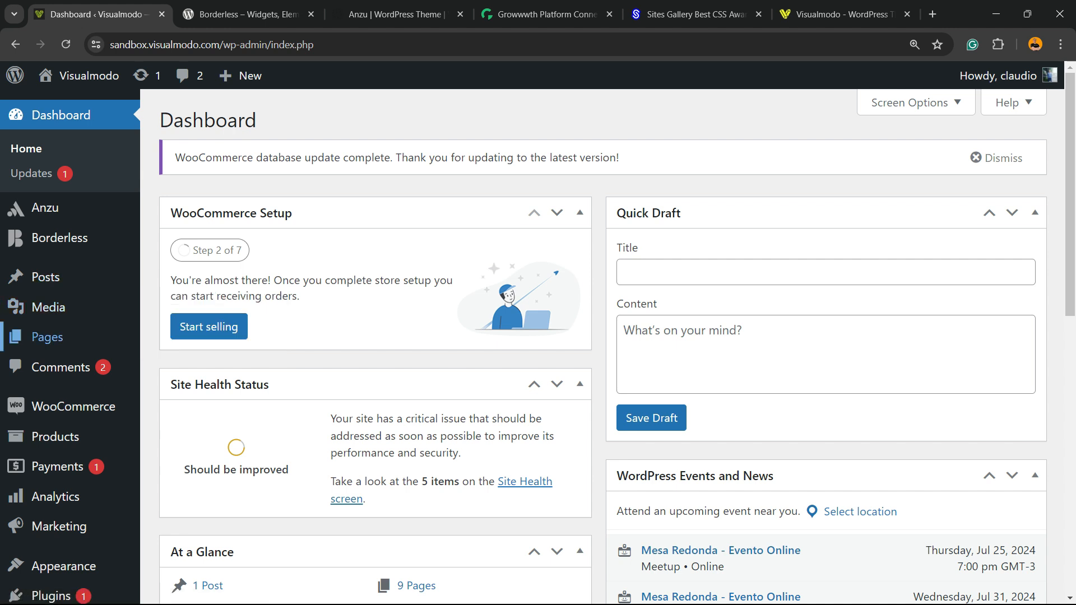
{"action": "mouse_move", "coordinate": [46, 337]}
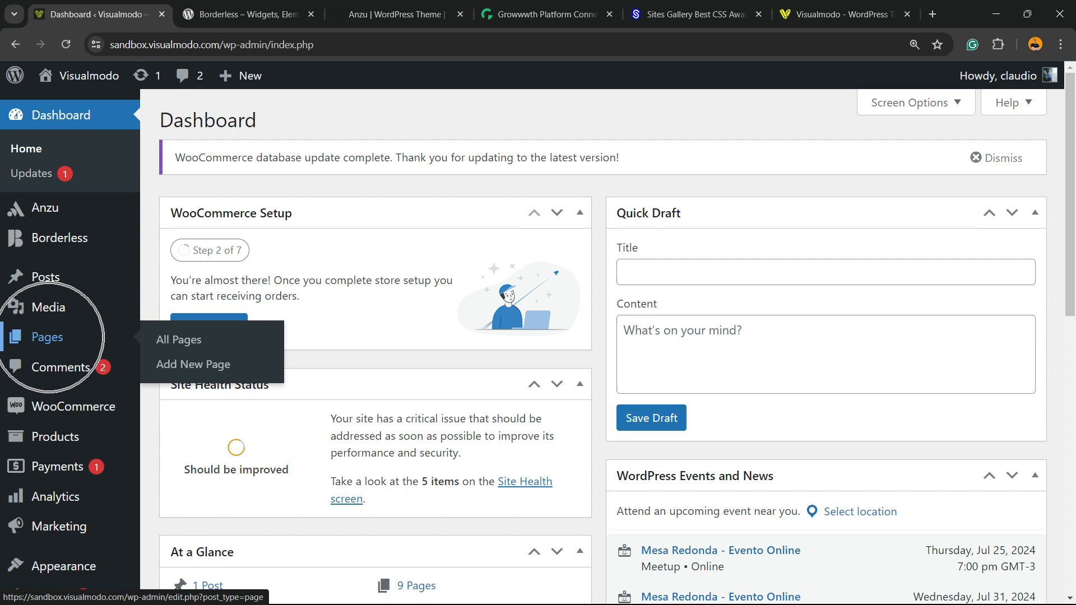
{"action": "mouse_move", "coordinate": [193, 364]}
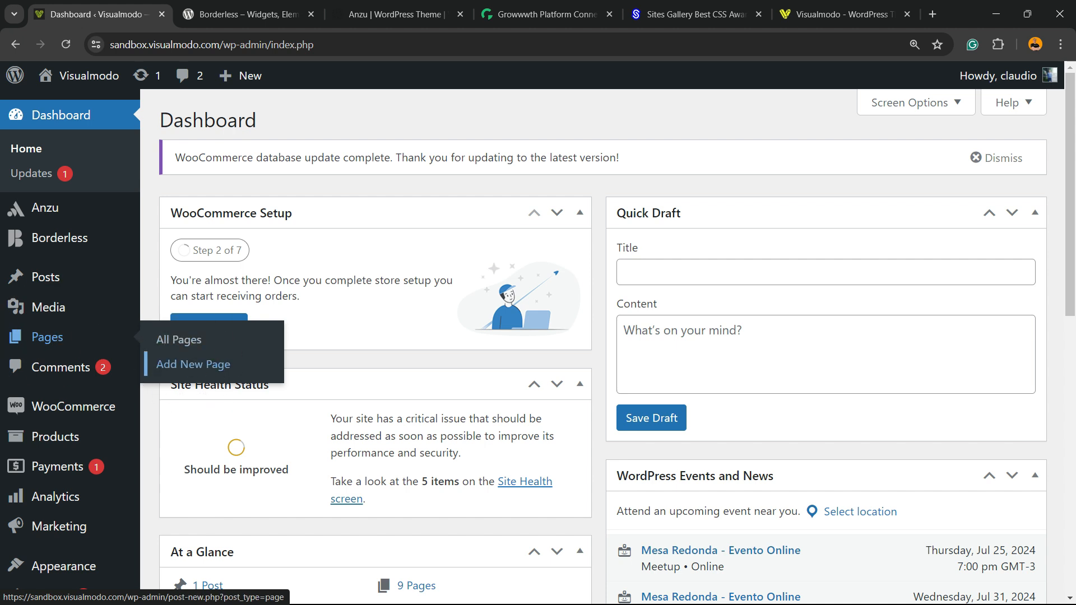
{"action": "left_click", "coordinate": [193, 365]}
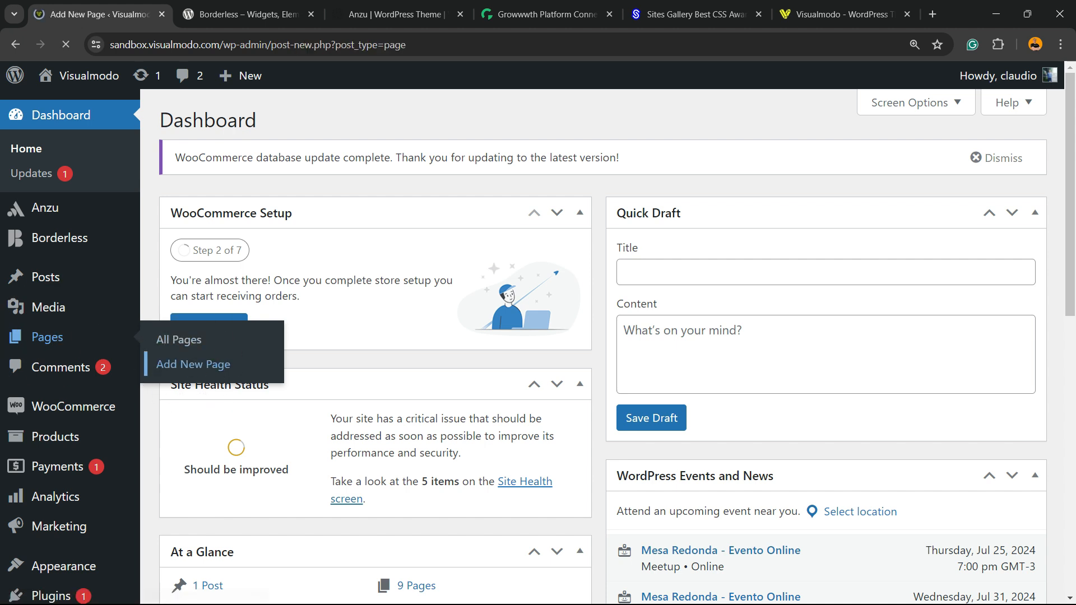
- Switch the new page to the WPBakery Backend Editor with a blank layout
{"action": "left_click", "coordinate": [193, 364]}
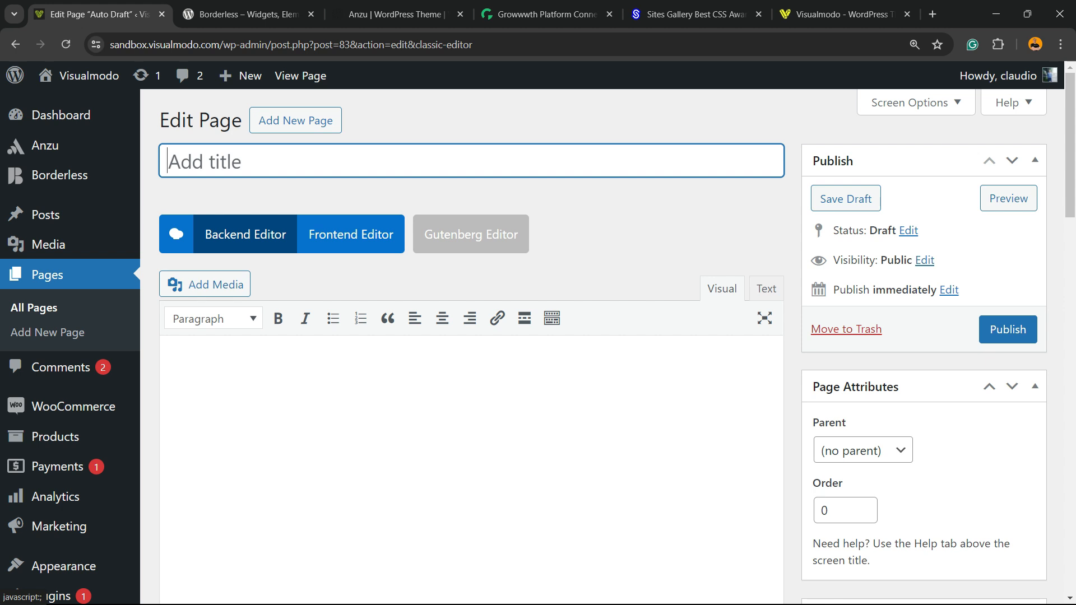
{"action": "left_click", "coordinate": [245, 234]}
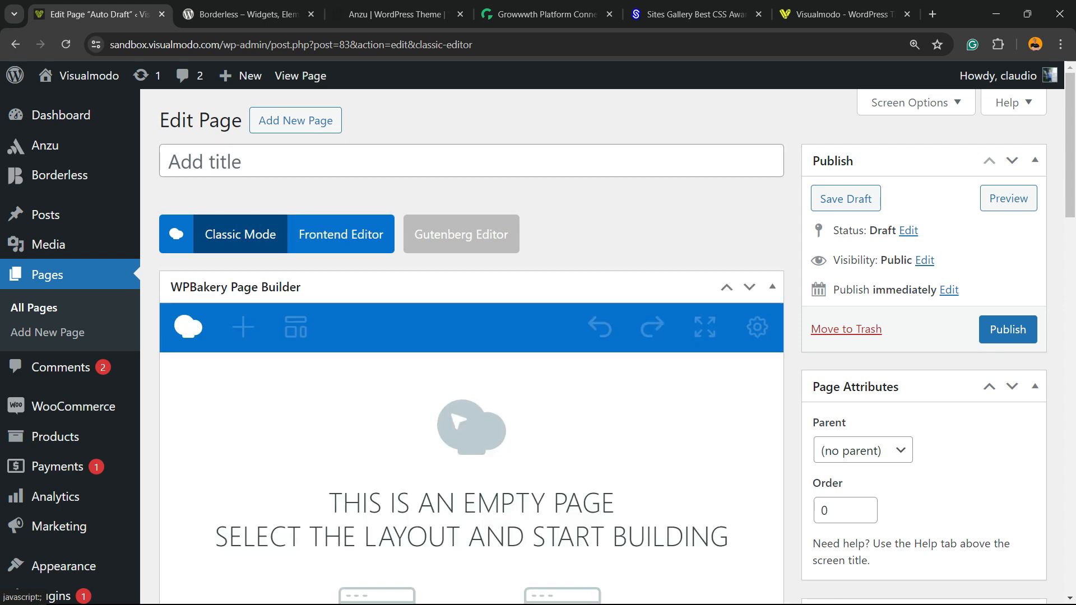
{"action": "scroll", "scroll_direction": "down", "scroll_amount": 3}
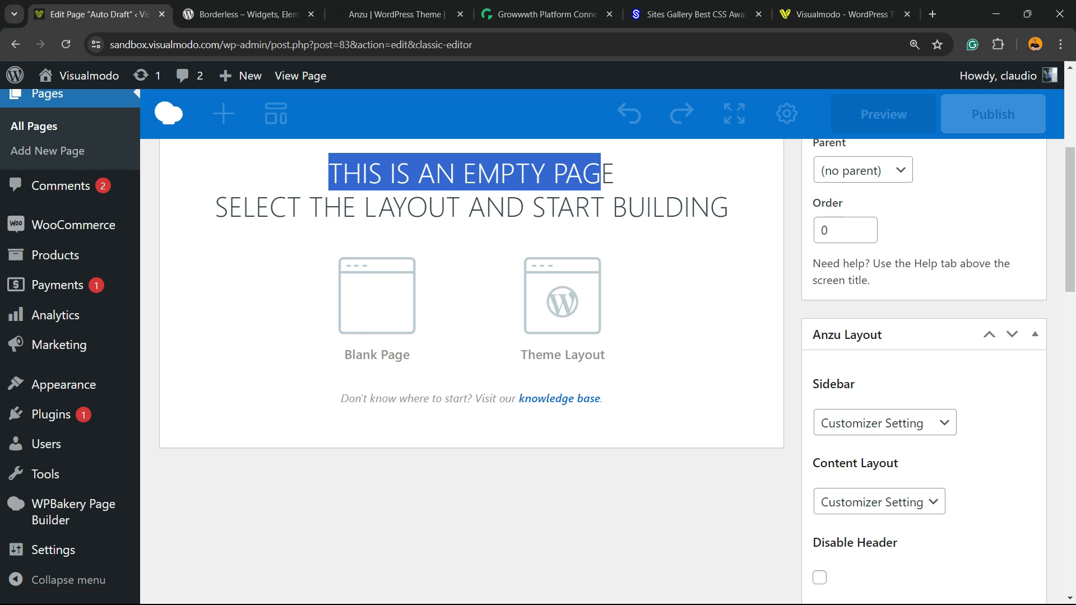
{"action": "mouse_move", "coordinate": [563, 296]}
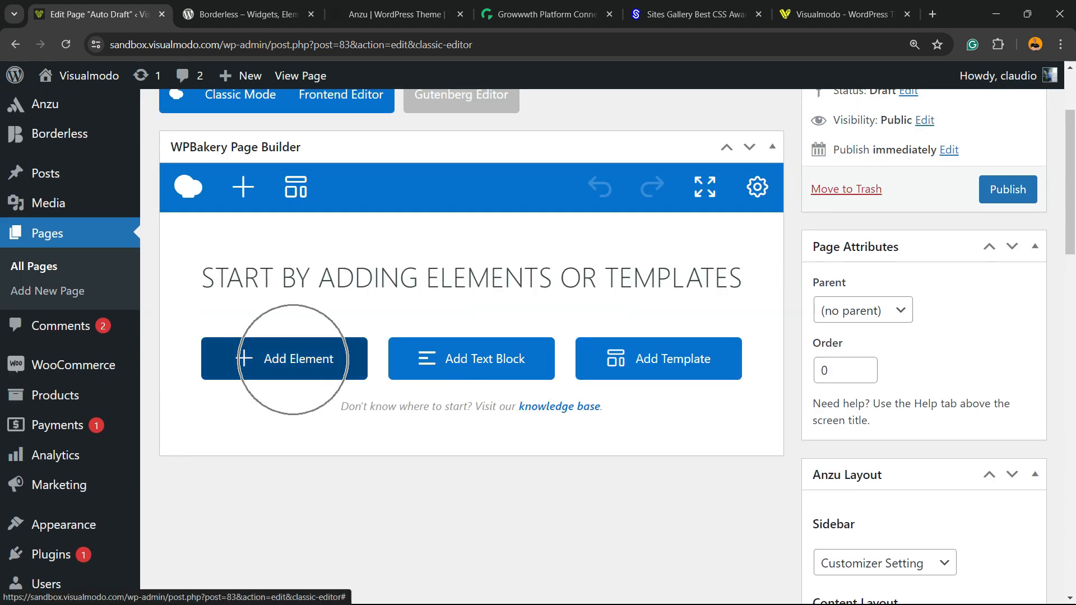
- Add a Hover Box element from the element grid and preview the page
{"action": "left_click", "coordinate": [284, 358]}
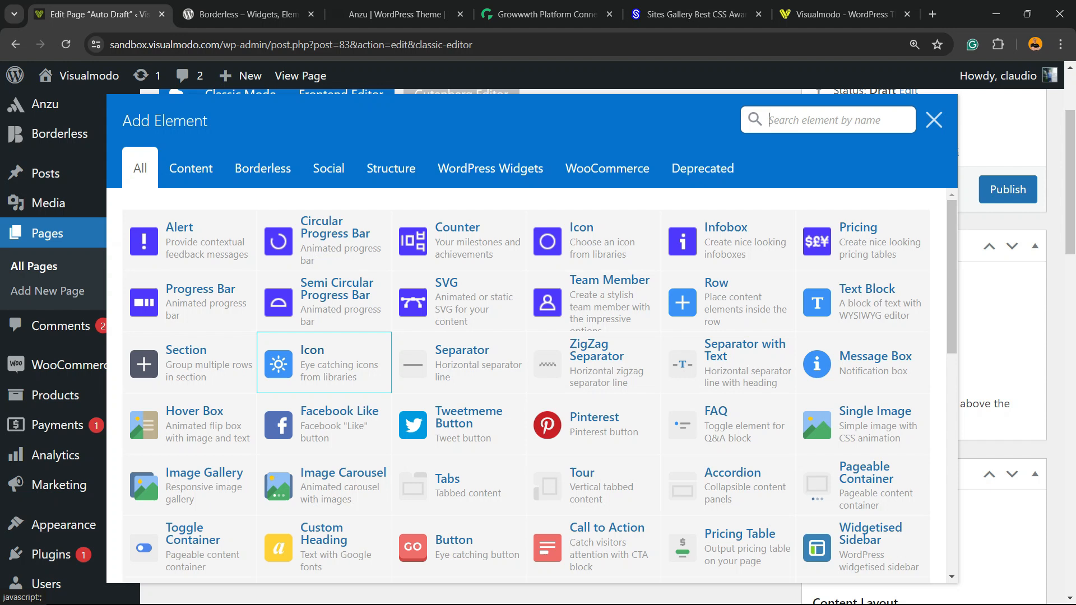
{"action": "left_click", "coordinate": [607, 168]}
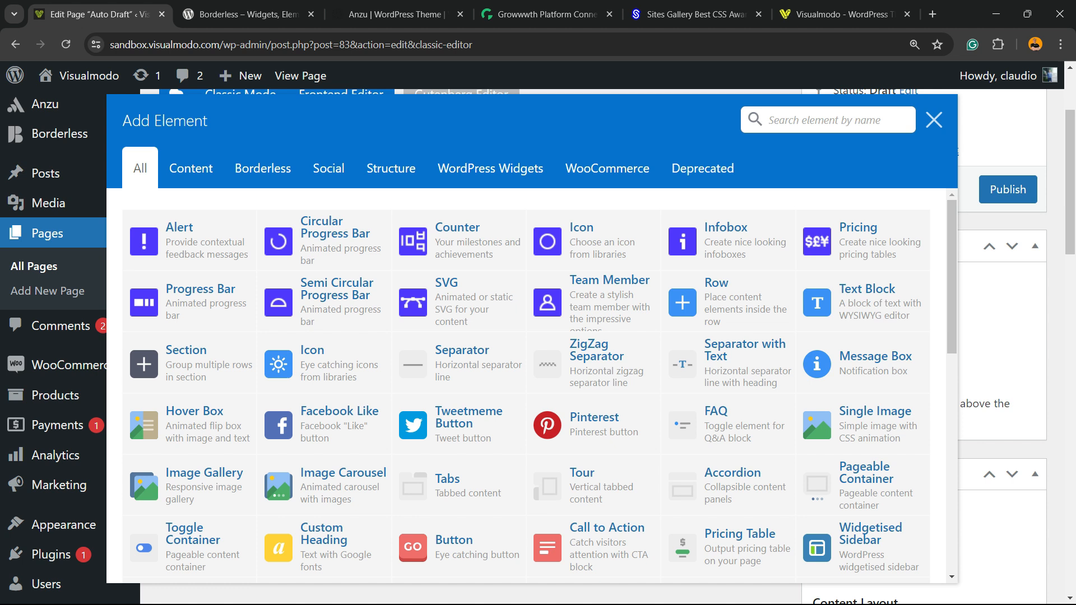
{"action": "mouse_move", "coordinate": [189, 424]}
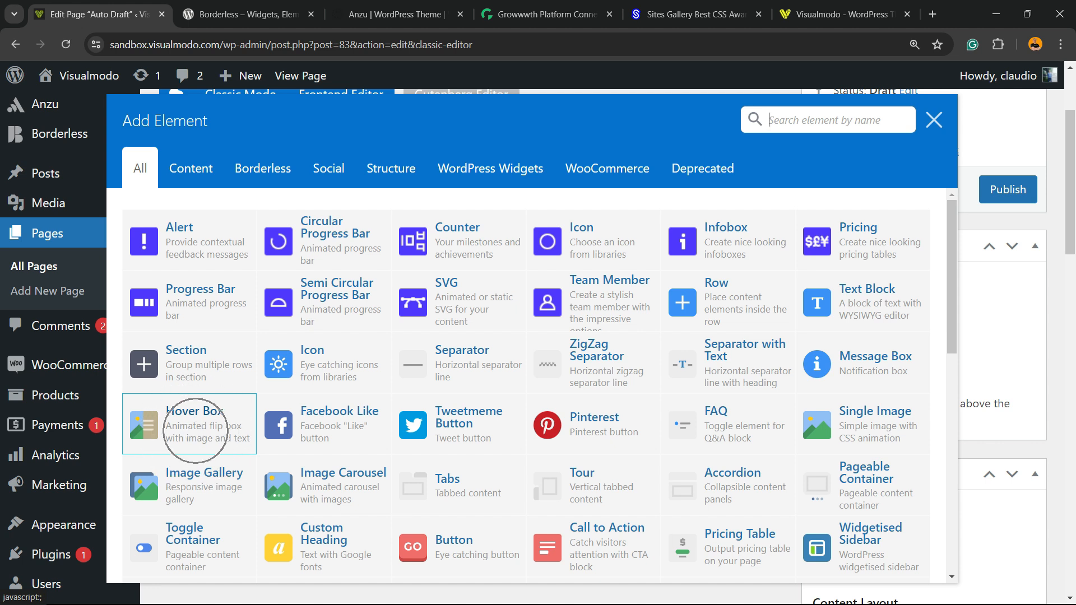
{"action": "left_click", "coordinate": [189, 425]}
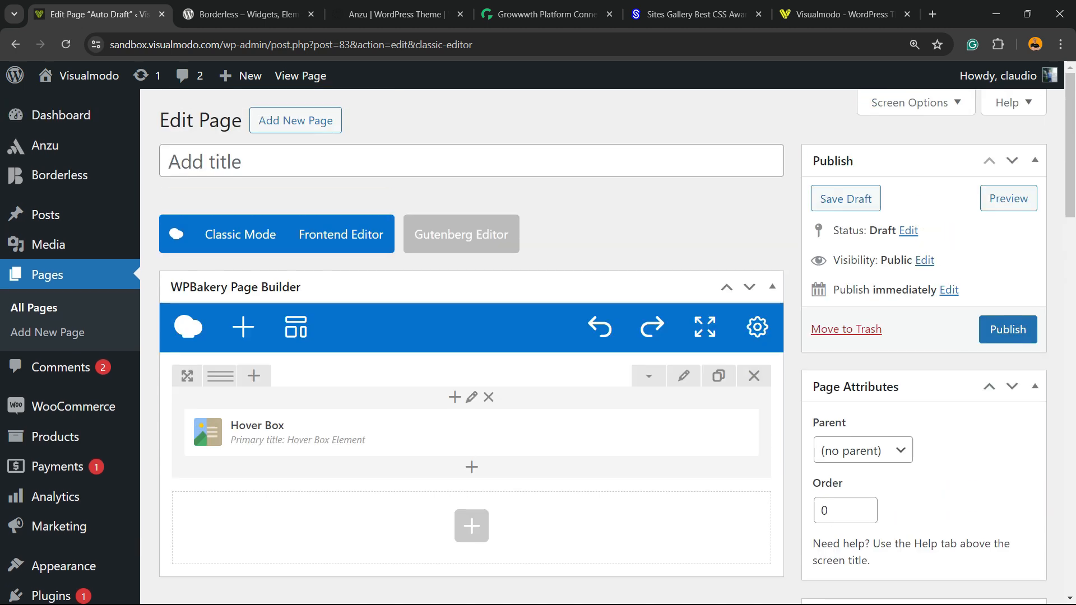
{"action": "left_click", "coordinate": [1008, 198]}
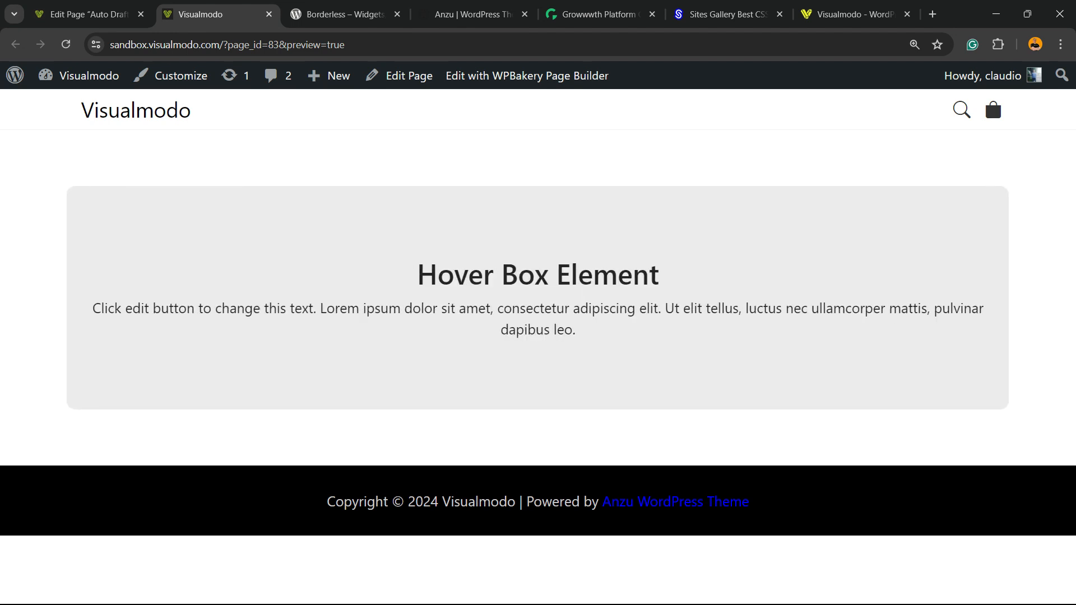
- Back in the editor, change the row layout to 1/2 + 1/2 columns
{"action": "left_click", "coordinate": [329, 76]}
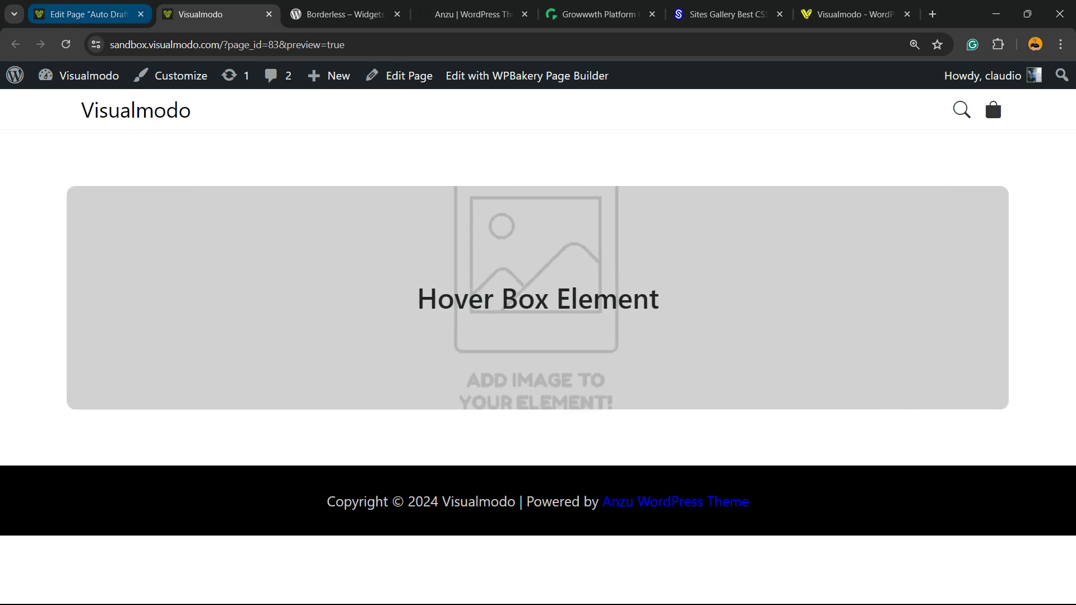
{"action": "left_click", "coordinate": [88, 13]}
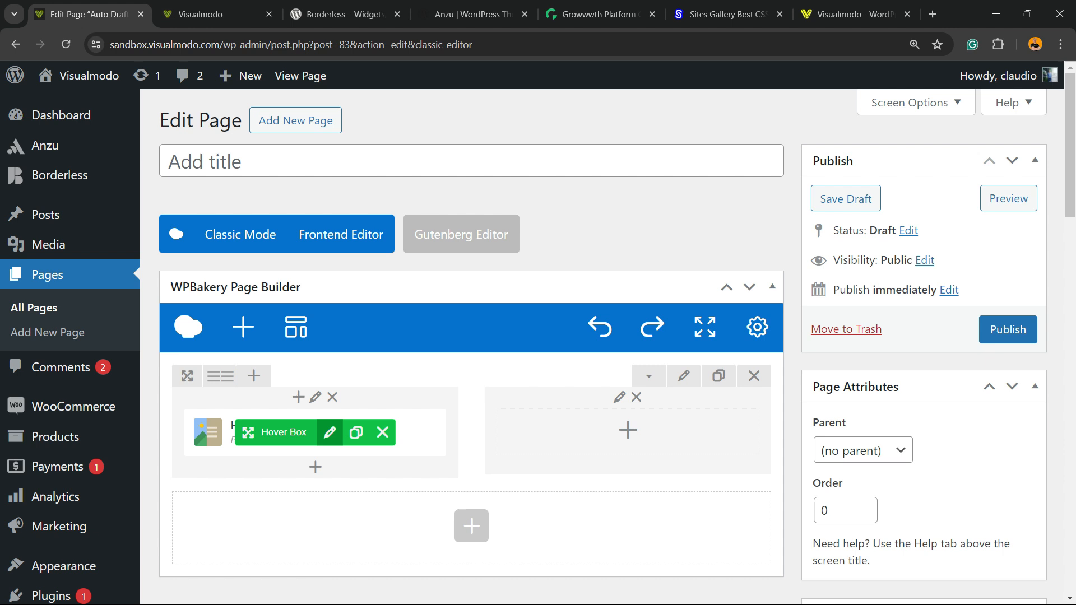
{"action": "mouse_move", "coordinate": [383, 433]}
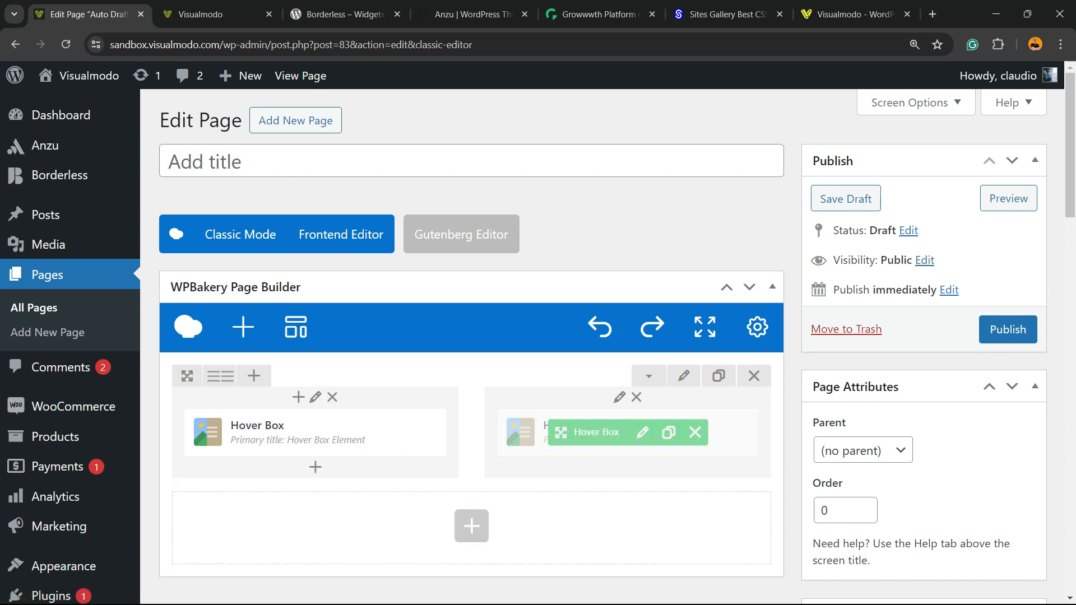
- Add a second Hover Box to the right column and open the left box's settings
{"action": "left_click", "coordinate": [1008, 199]}
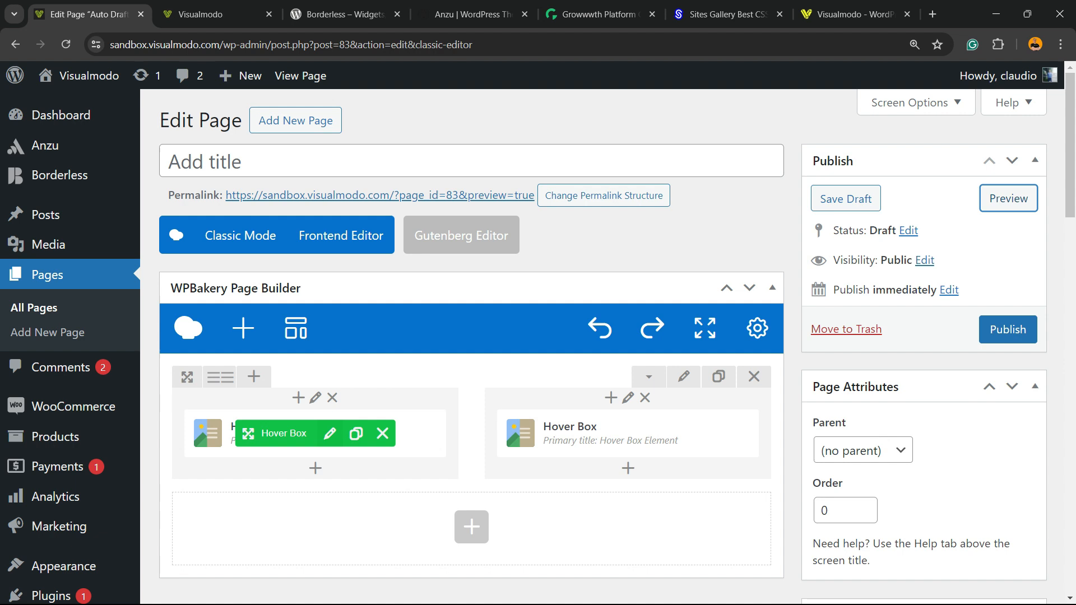
{"action": "left_click", "coordinate": [330, 434]}
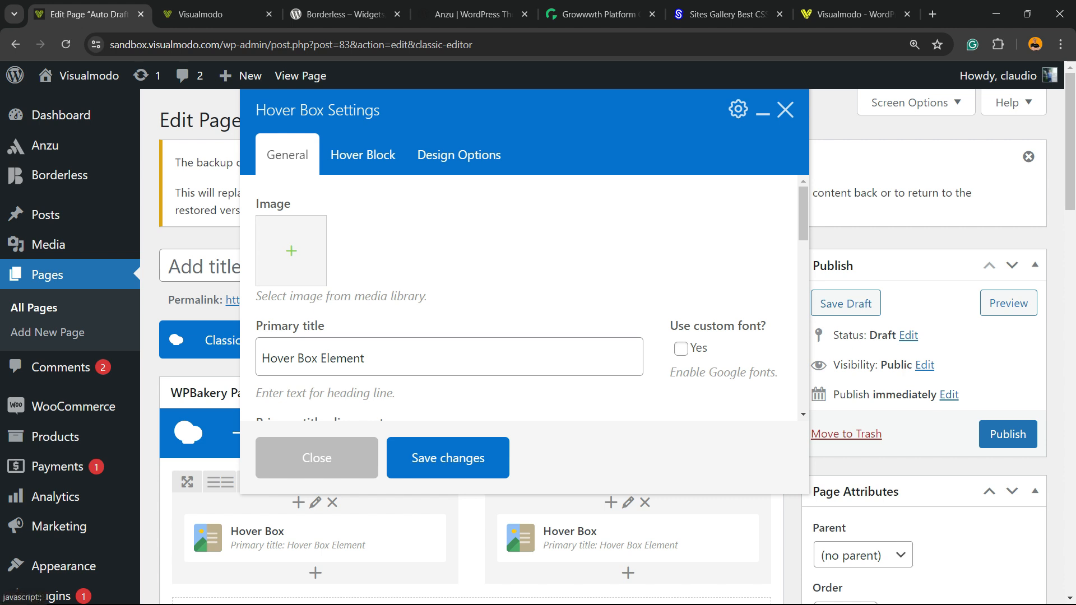
- Choose a photo from the Media Library as the left Hover Box image
{"action": "left_click", "coordinate": [290, 251]}
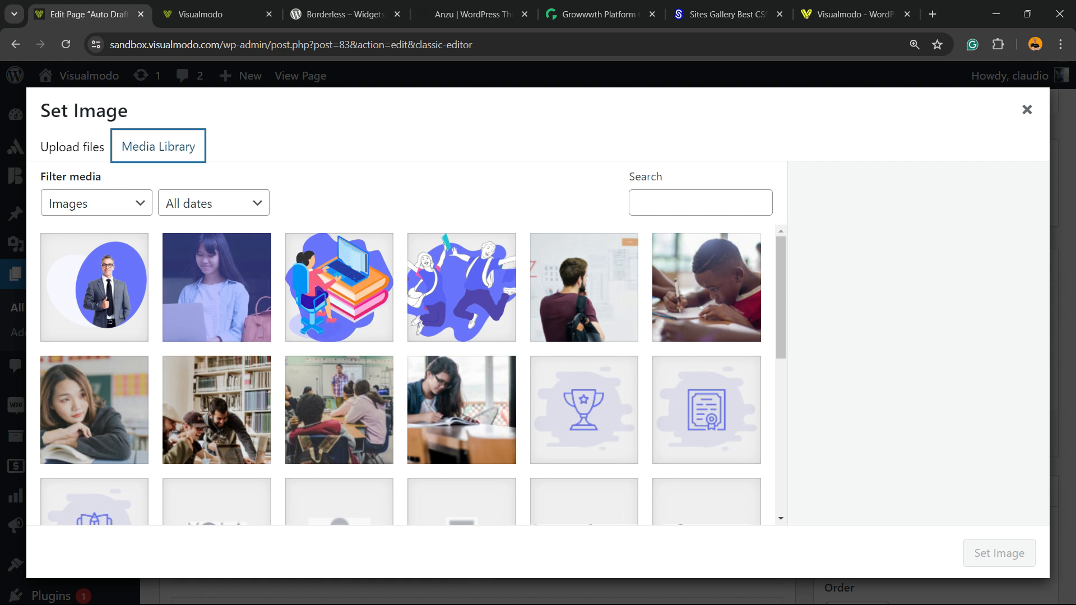
{"action": "scroll", "scroll_direction": "down", "scroll_amount": 3}
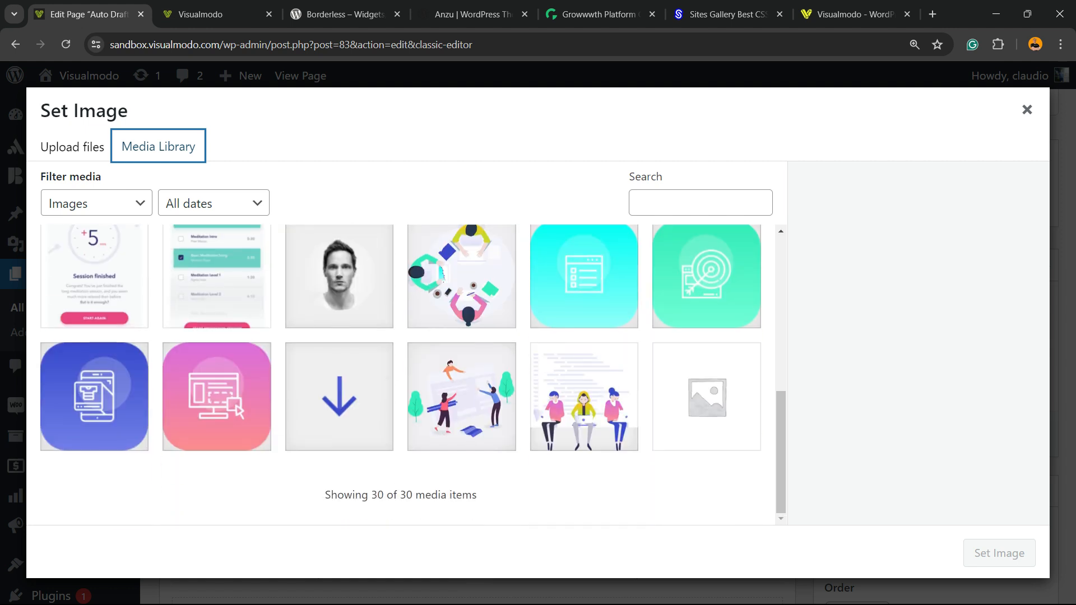
{"action": "left_click", "coordinate": [338, 309]}
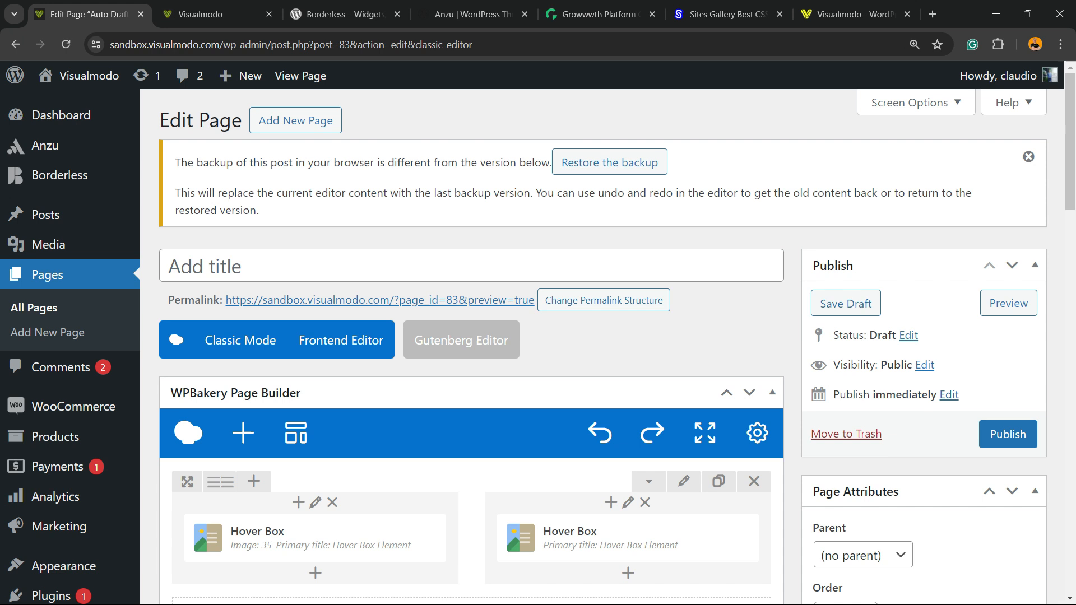
- Reopen the left Hover Box settings, pick a corner shape, and save
{"action": "left_click", "coordinate": [1008, 303]}
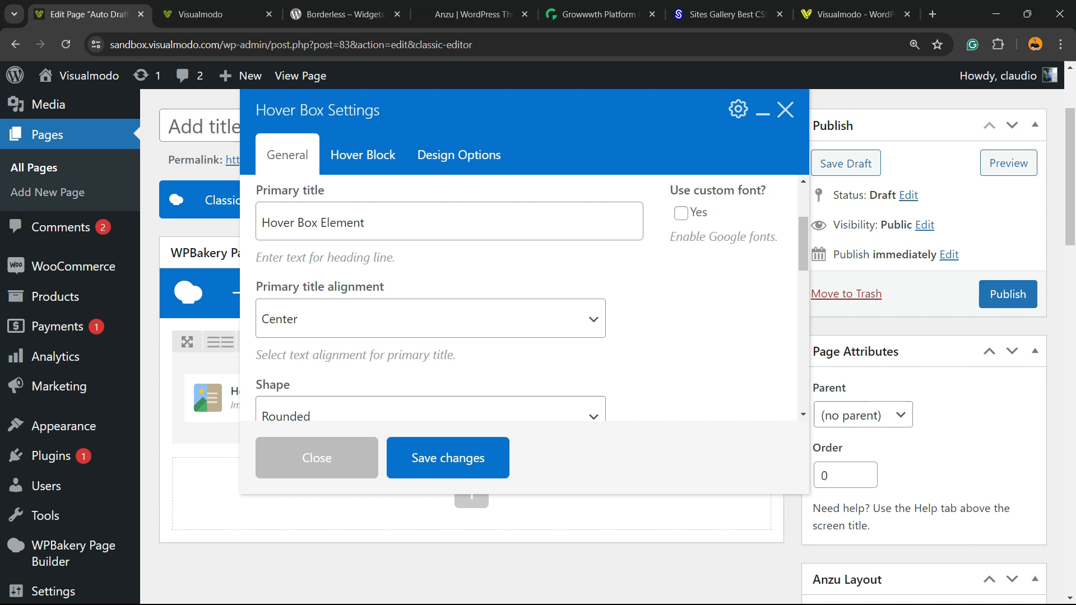
{"action": "left_click", "coordinate": [430, 318]}
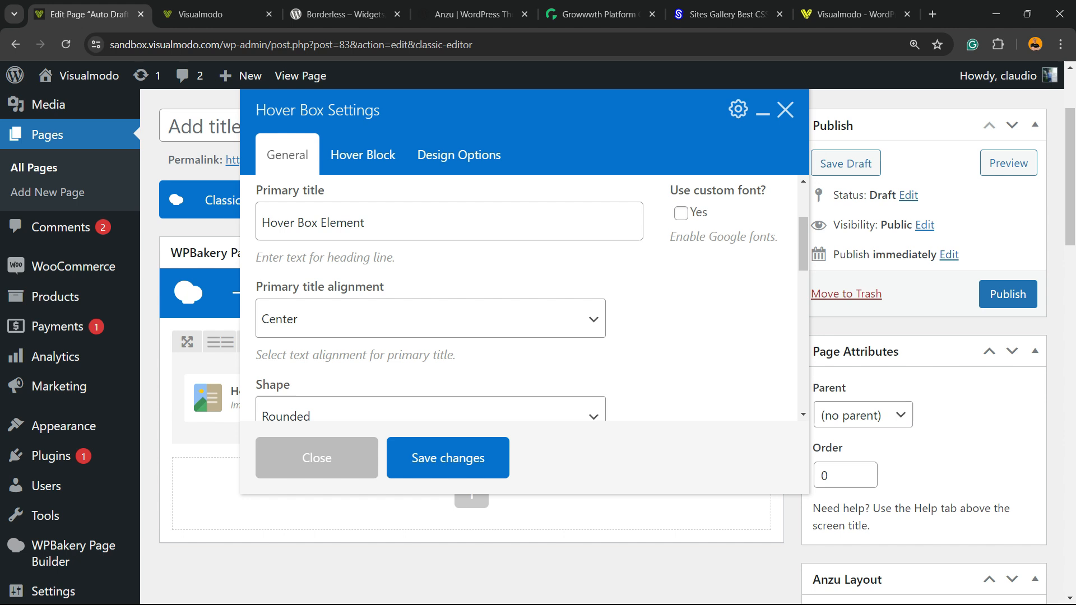
{"action": "left_click", "coordinate": [431, 276]}
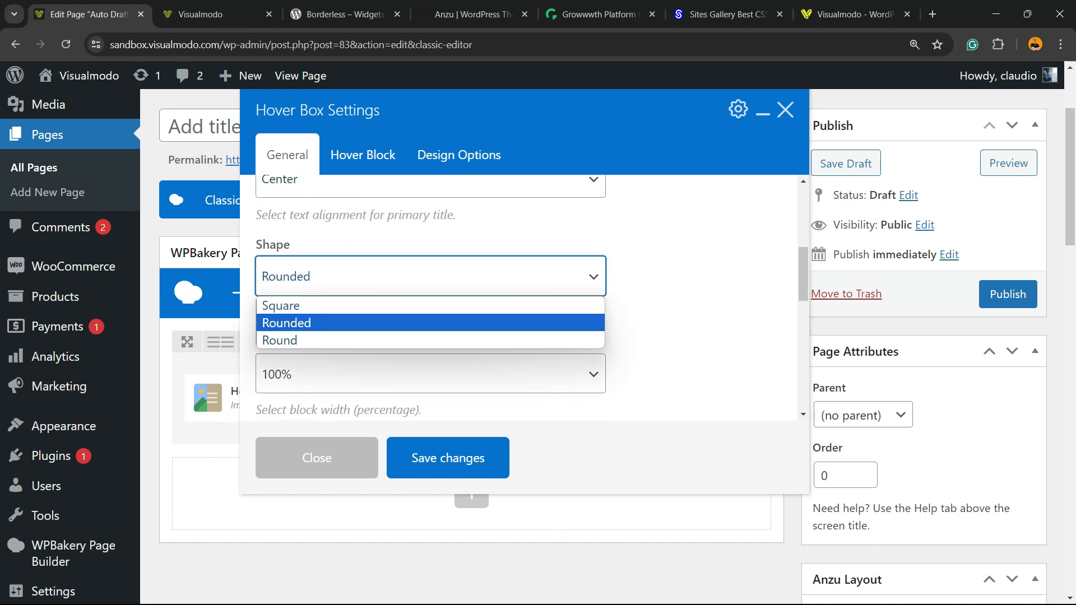
{"action": "left_click", "coordinate": [287, 323]}
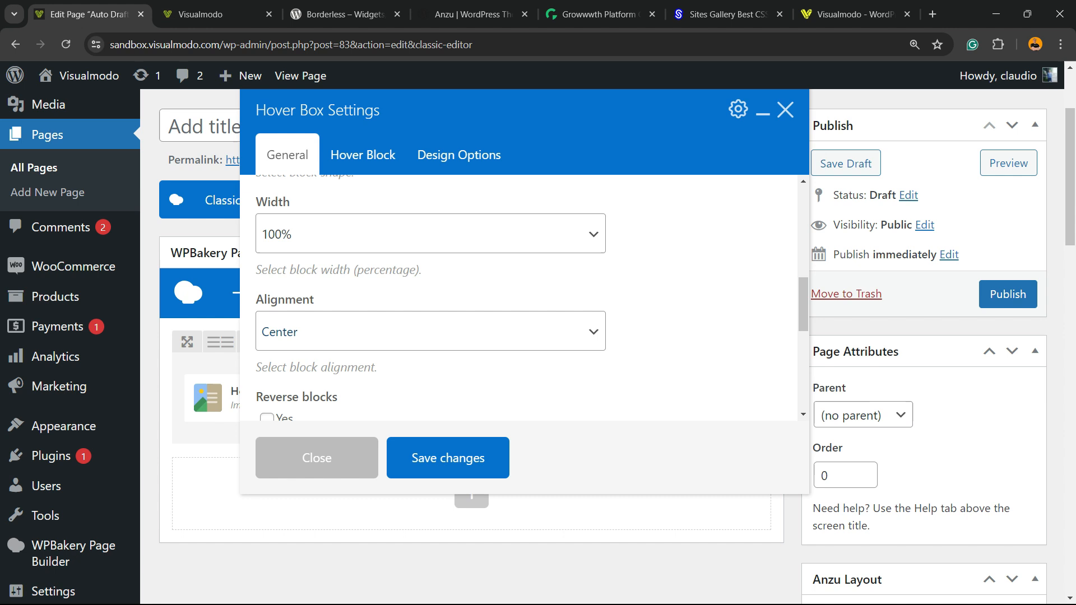
{"action": "scroll", "scroll_direction": "down", "scroll_amount": 3}
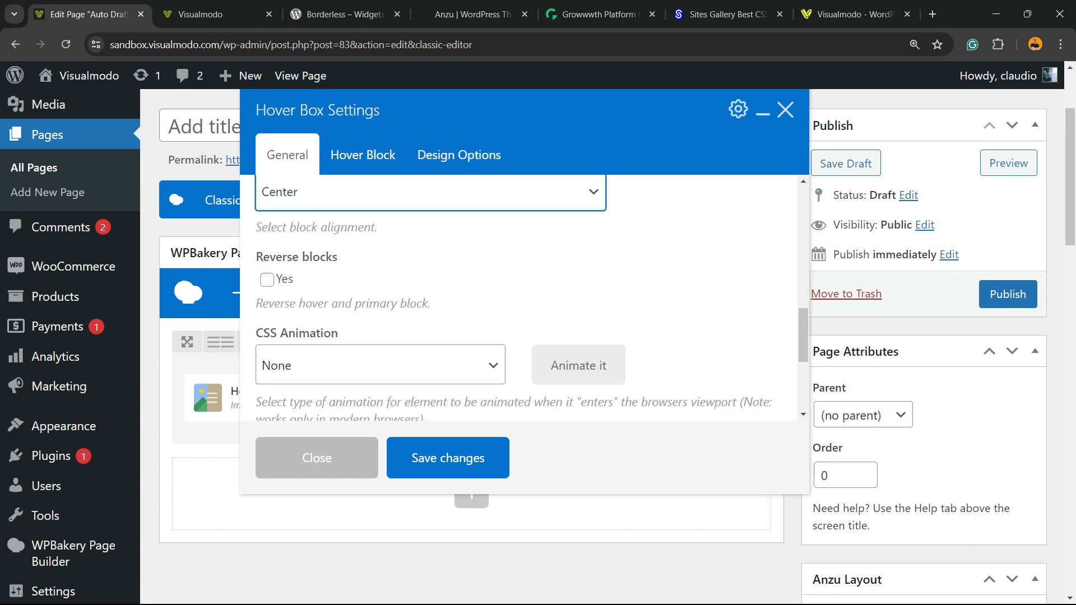
{"action": "left_click", "coordinate": [267, 279]}
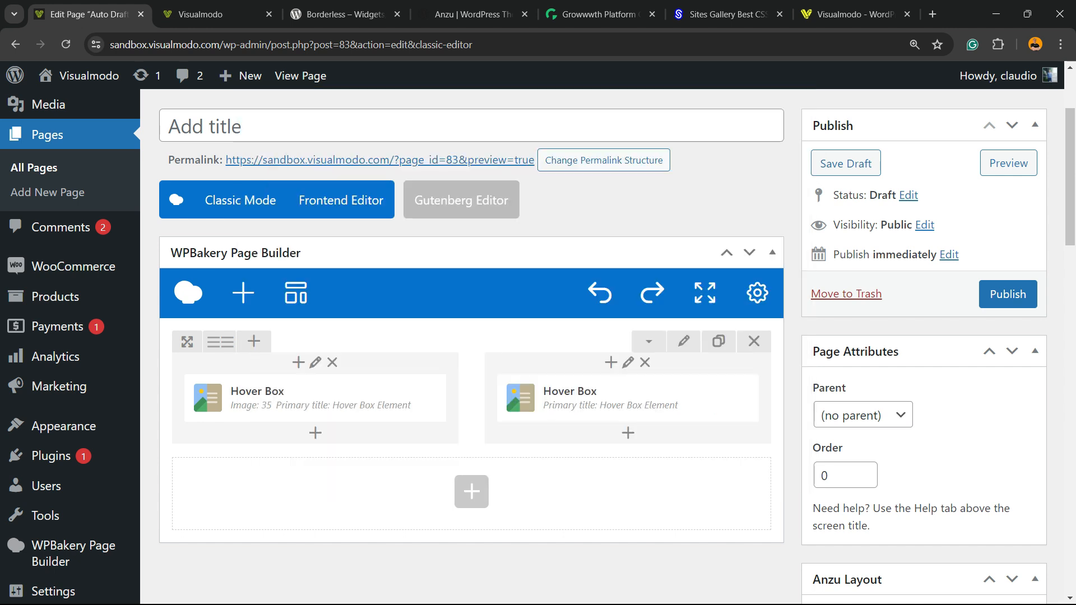
- Open the photo Hover Box settings and set 'Use custom font?' to Yes
{"action": "left_click", "coordinate": [1006, 163]}
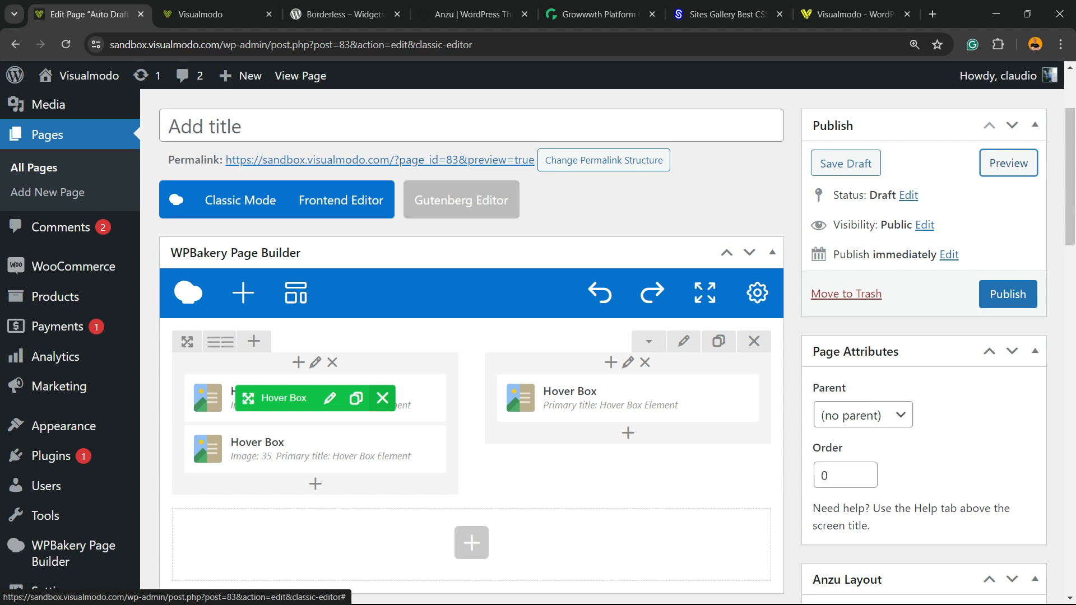
{"action": "left_click", "coordinate": [330, 398]}
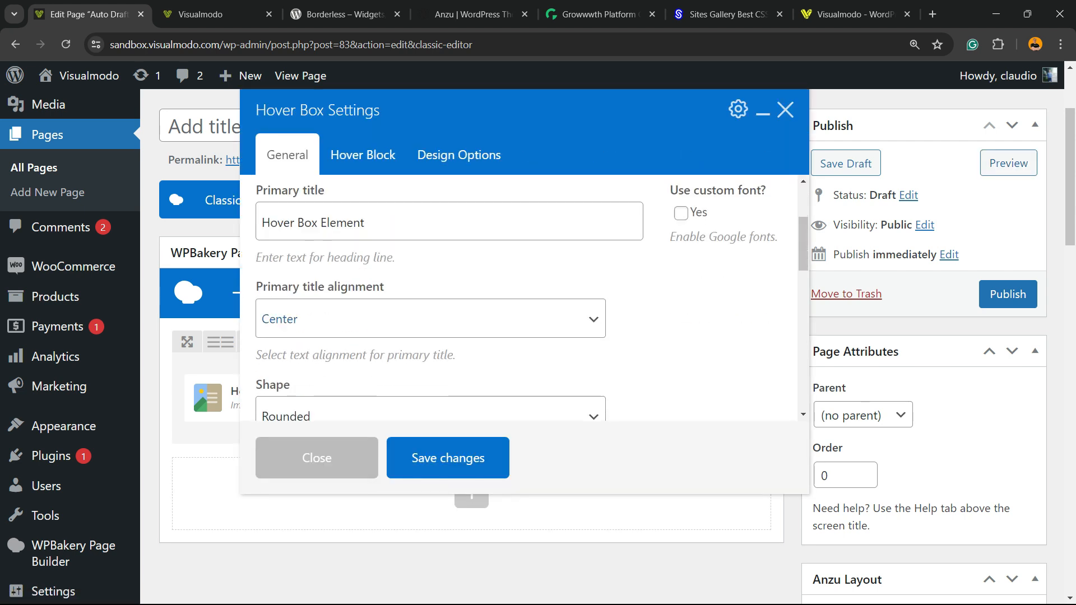
{"action": "scroll", "scroll_direction": "down", "scroll_amount": 3}
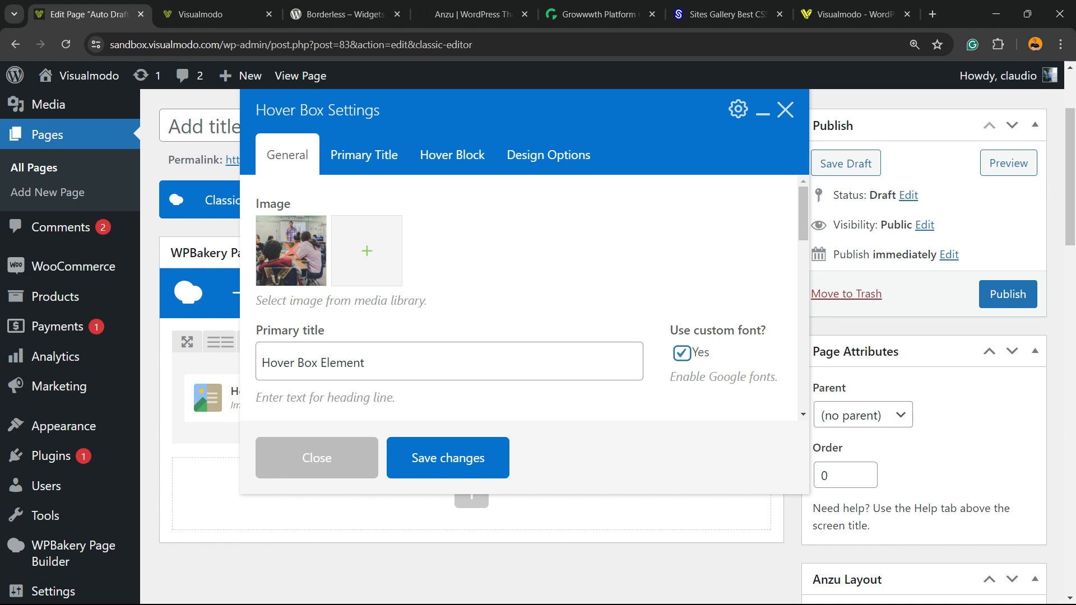
- Set the photo box's Primary Title color to white and preview the page
{"action": "left_click", "coordinate": [365, 155]}
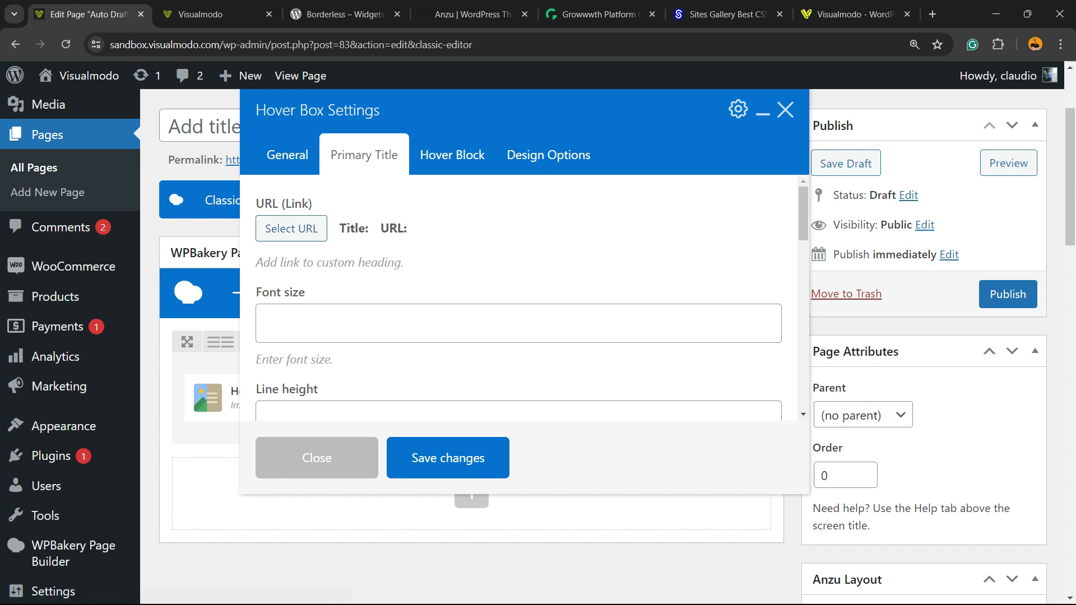
{"action": "scroll", "scroll_direction": "down", "scroll_amount": 3}
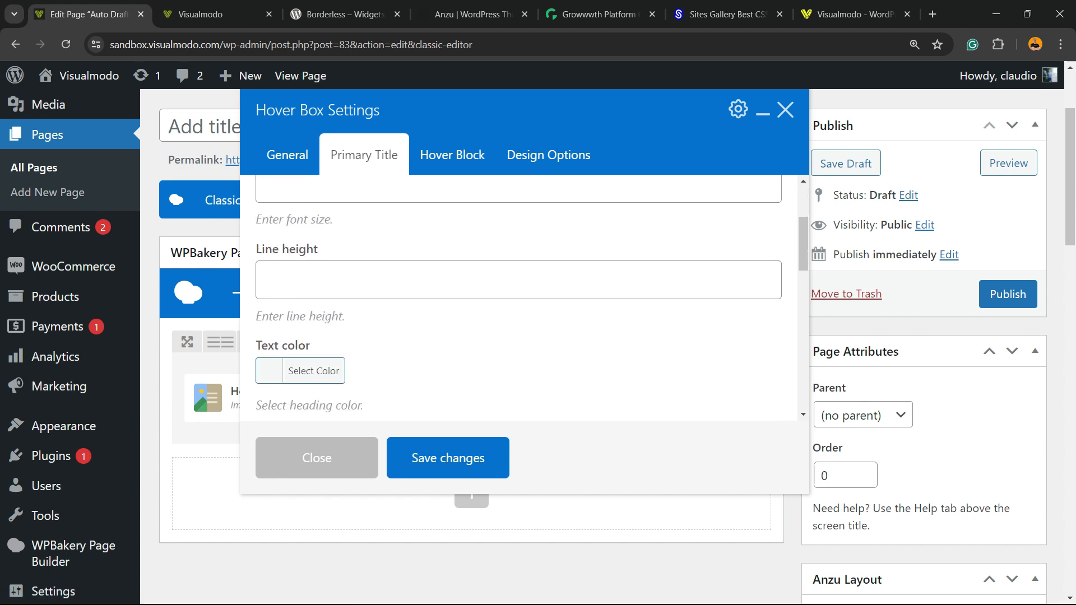
{"action": "left_click", "coordinate": [312, 370]}
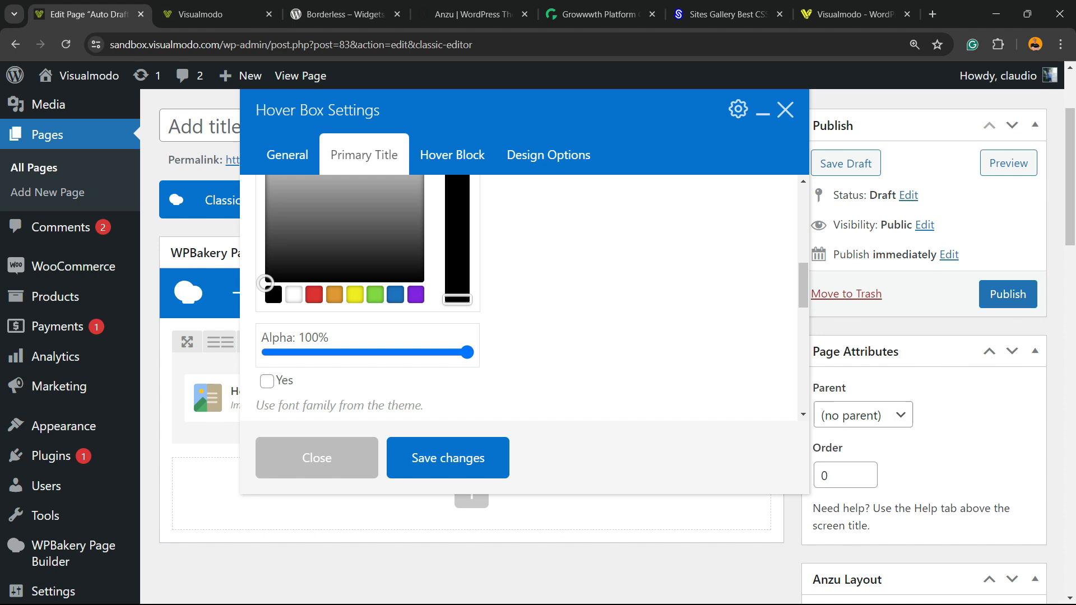
{"action": "scroll", "scroll_direction": "down", "scroll_amount": 3}
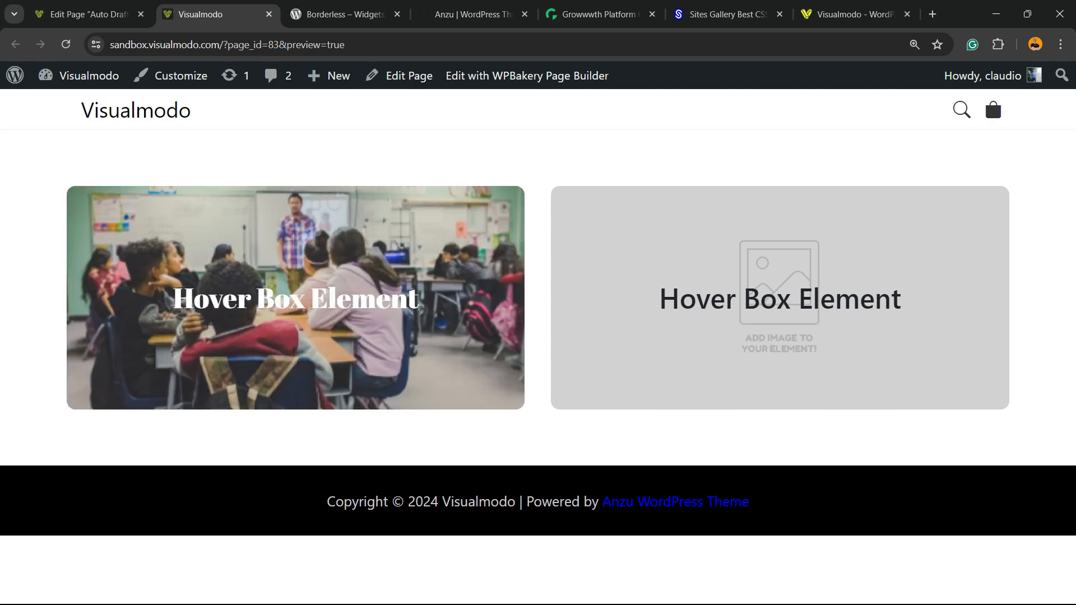
- Switch back to the Edit Page tab showing the photo Hover Box settings
{"action": "left_click", "coordinate": [83, 13]}
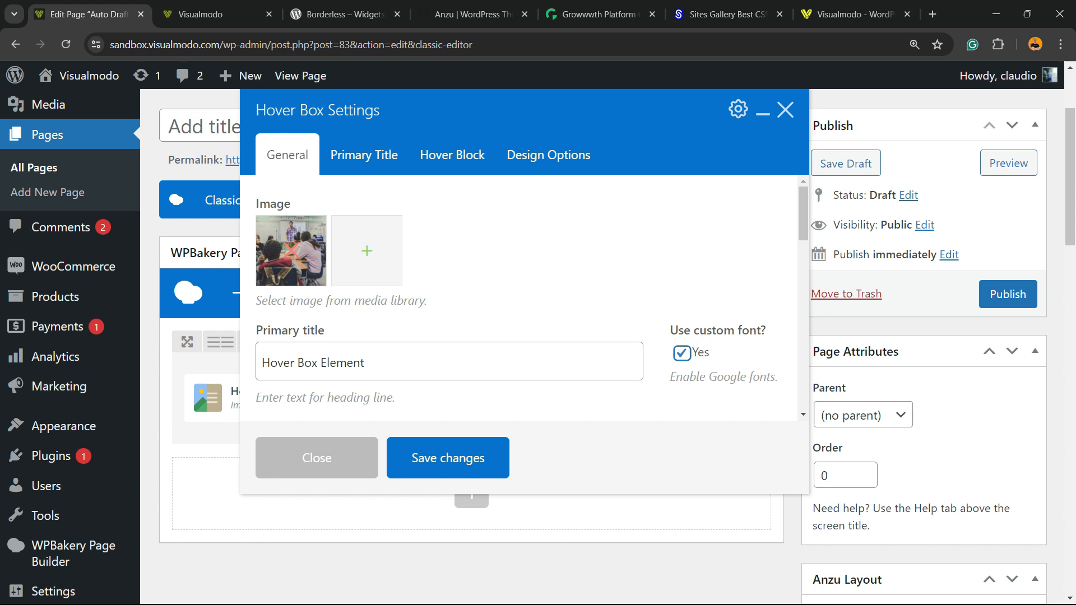
- Set 'Use theme default font family?' to Yes for the title, save, and check the preview
{"action": "left_click", "coordinate": [365, 155]}
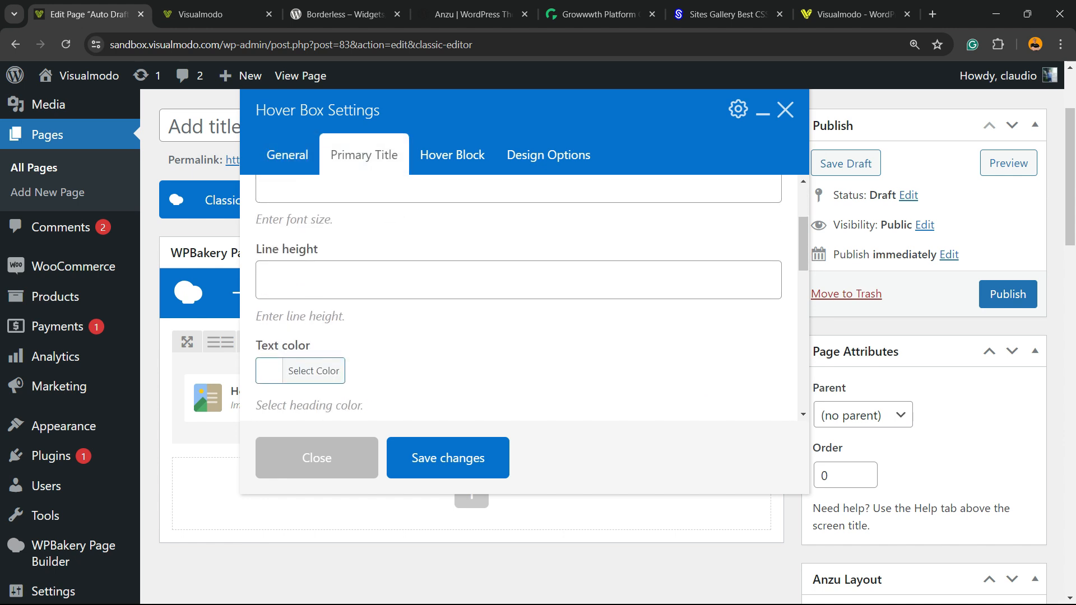
{"action": "scroll", "scroll_direction": "down", "scroll_amount": 3}
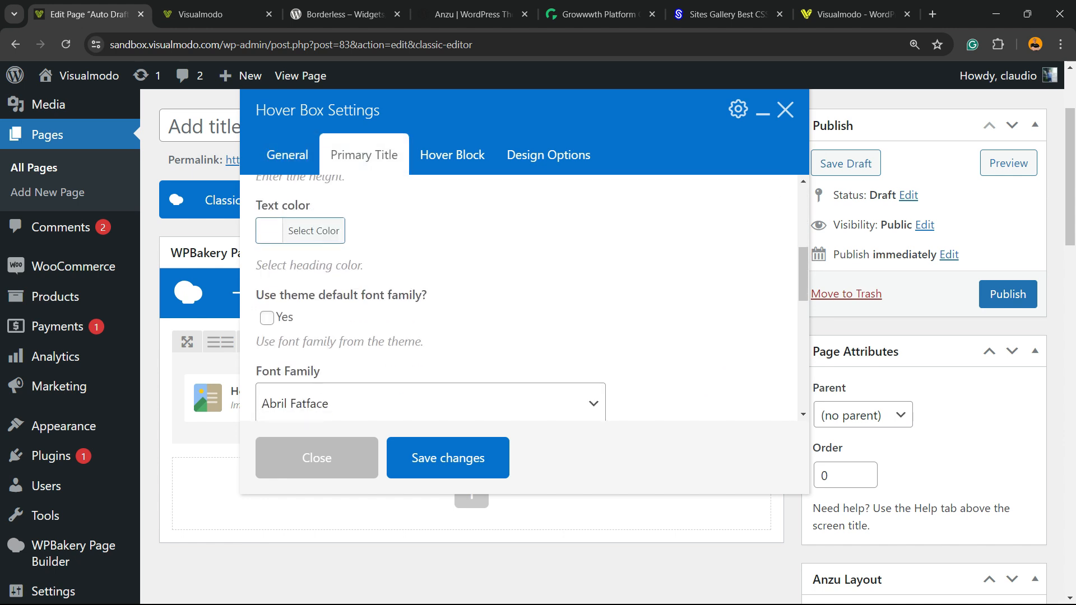
{"action": "left_click", "coordinate": [267, 318]}
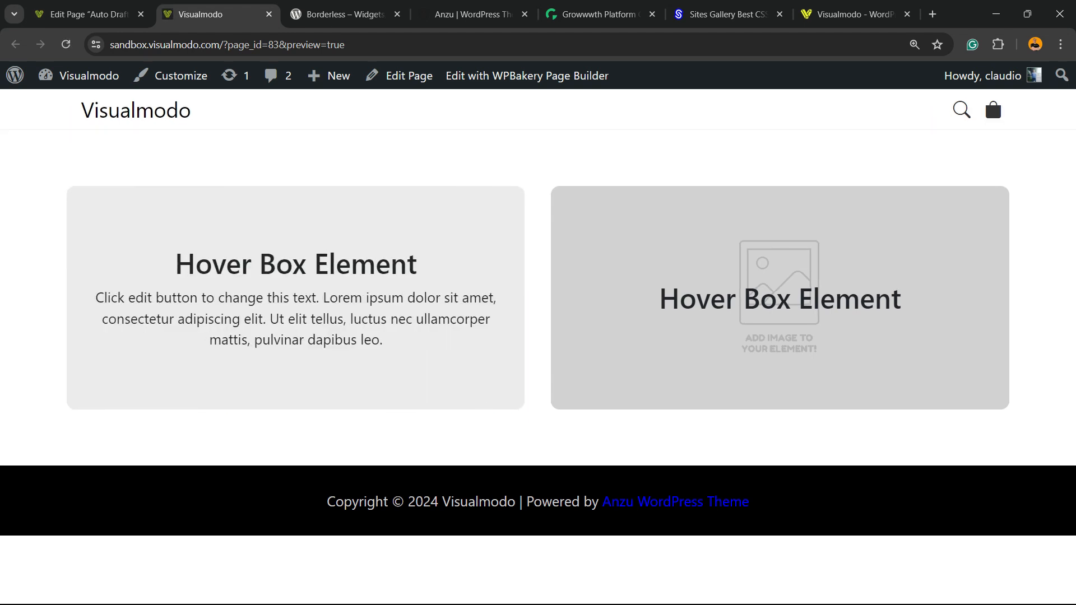
{"action": "mouse_move", "coordinate": [295, 298]}
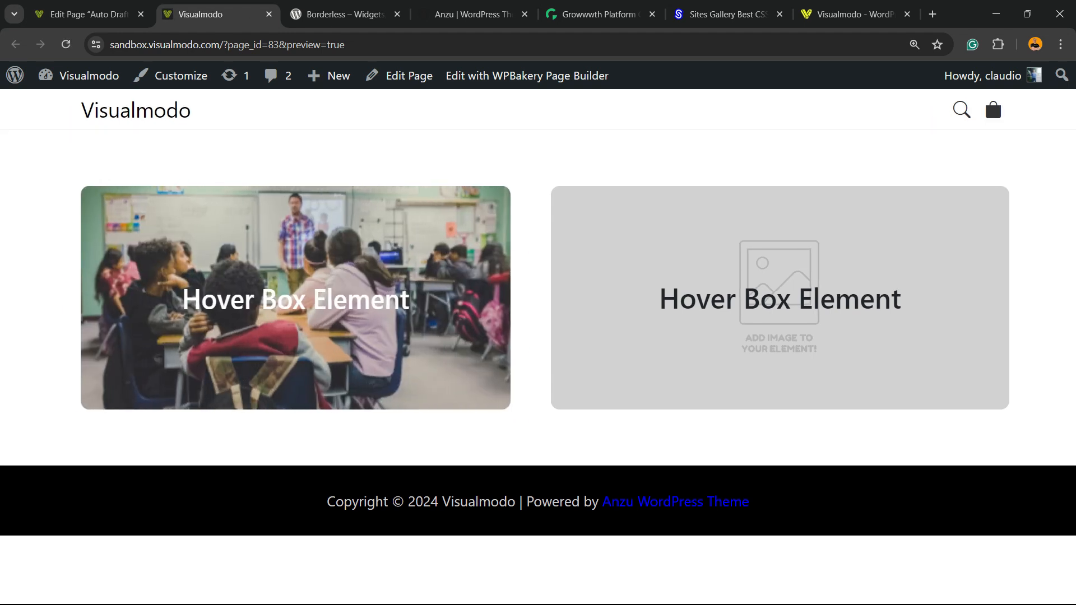
{"action": "left_click", "coordinate": [82, 13]}
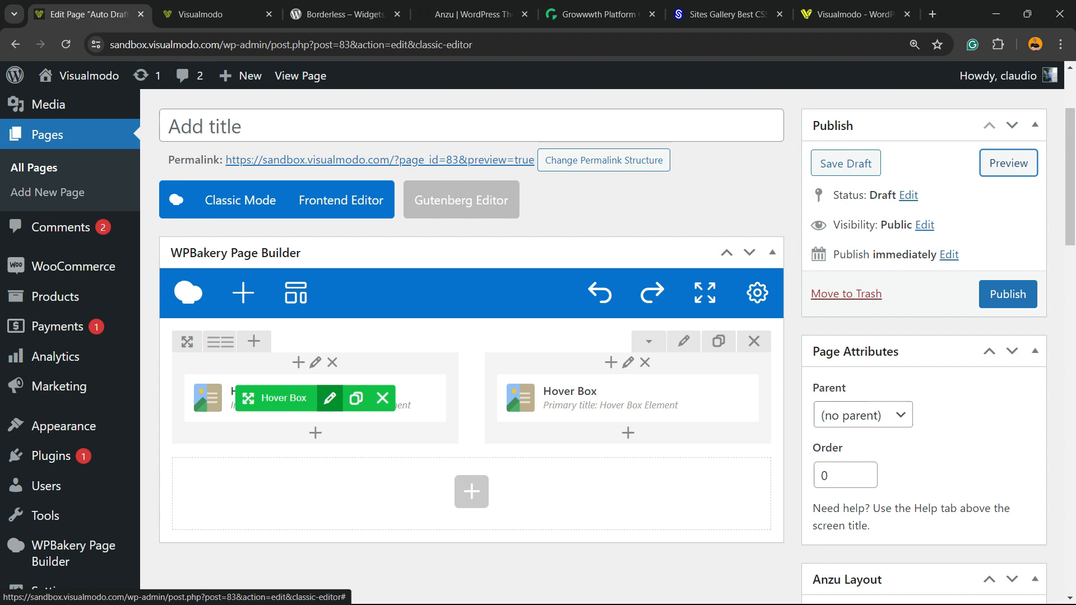
- Inspect the photo box's Hover Block text editor, then publish the page
{"action": "left_click", "coordinate": [330, 398]}
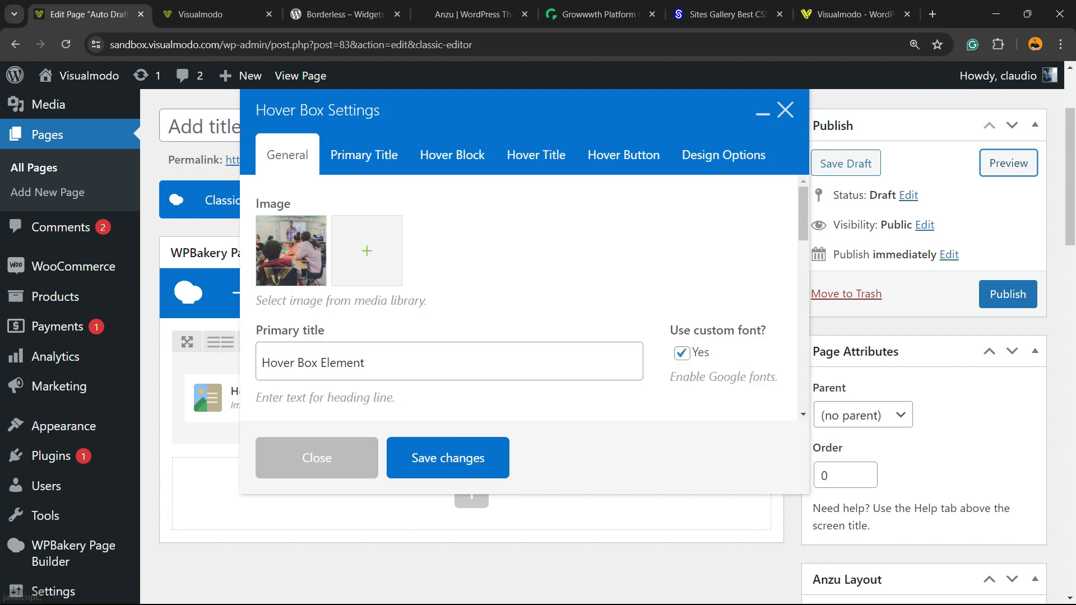
{"action": "left_click", "coordinate": [452, 155]}
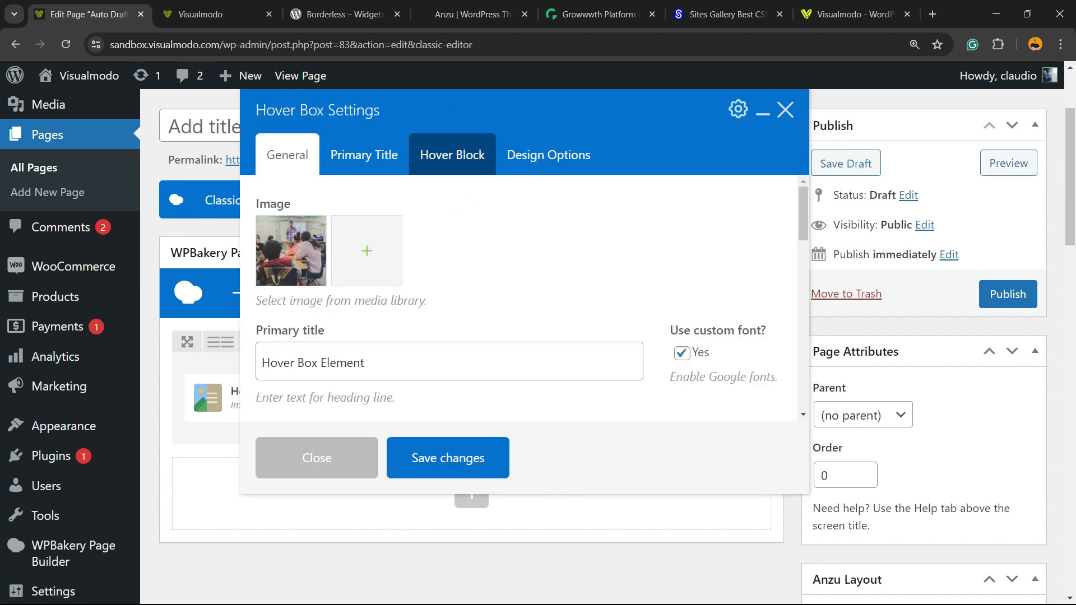
{"action": "left_click", "coordinate": [452, 154]}
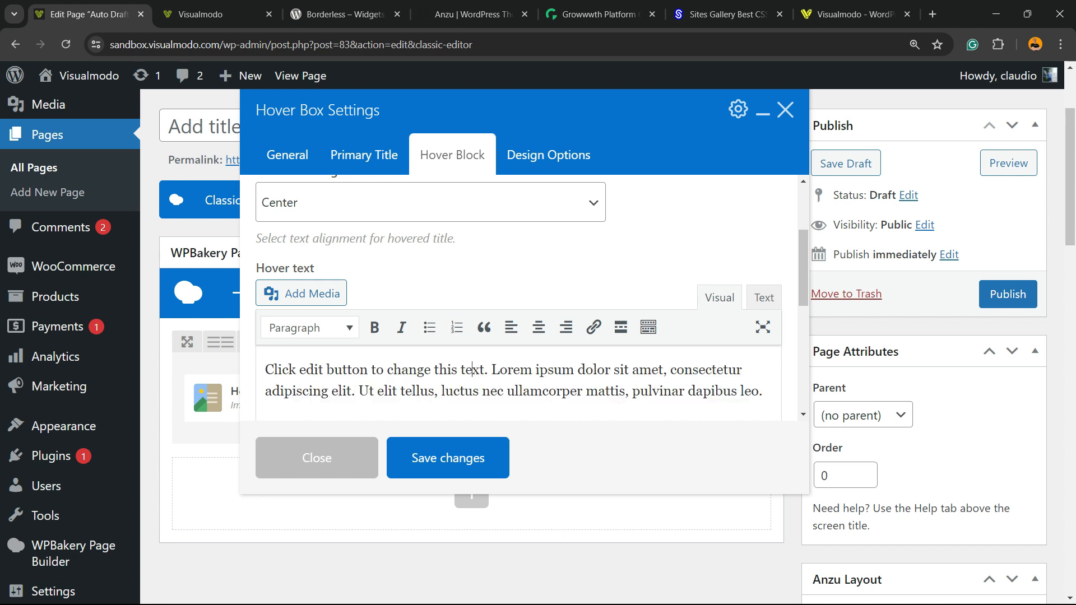
{"action": "left_click", "coordinate": [592, 327]}
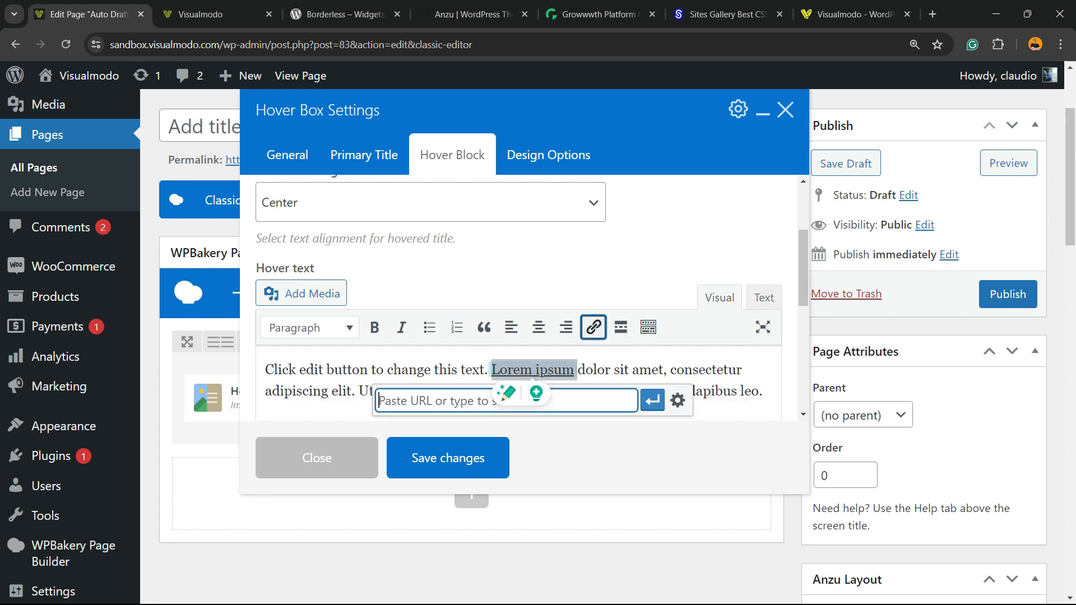
{"action": "left_click", "coordinate": [593, 327]}
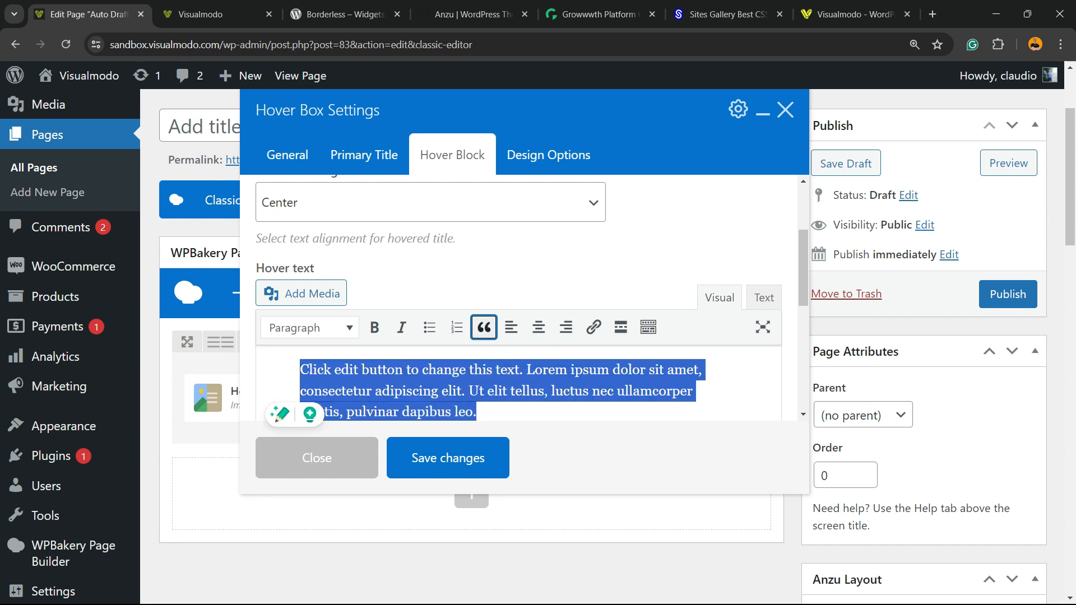
{"action": "left_click", "coordinate": [484, 327]}
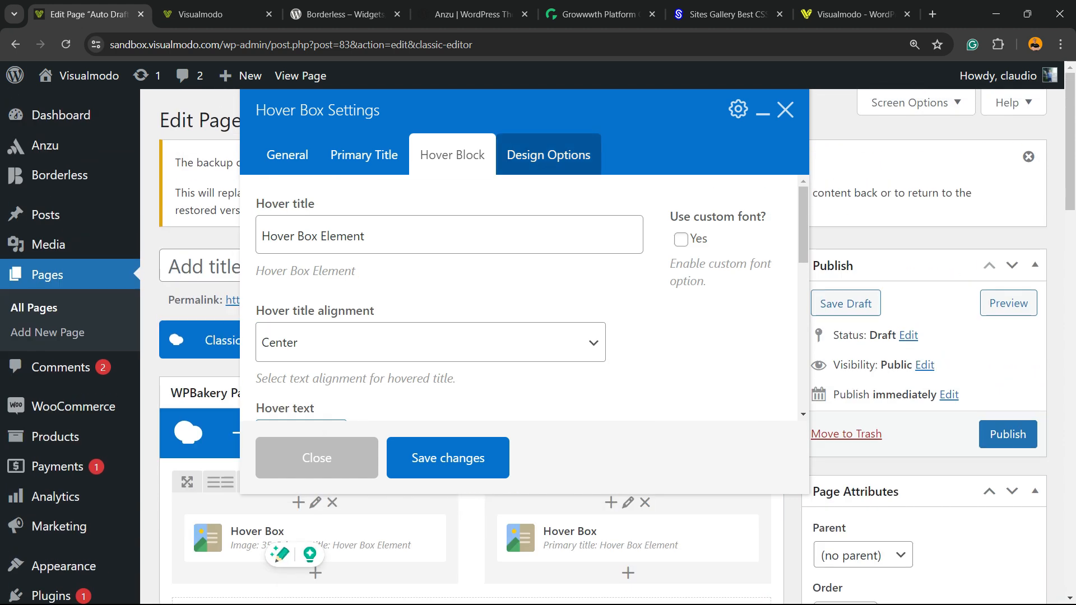
{"action": "left_click", "coordinate": [548, 155]}
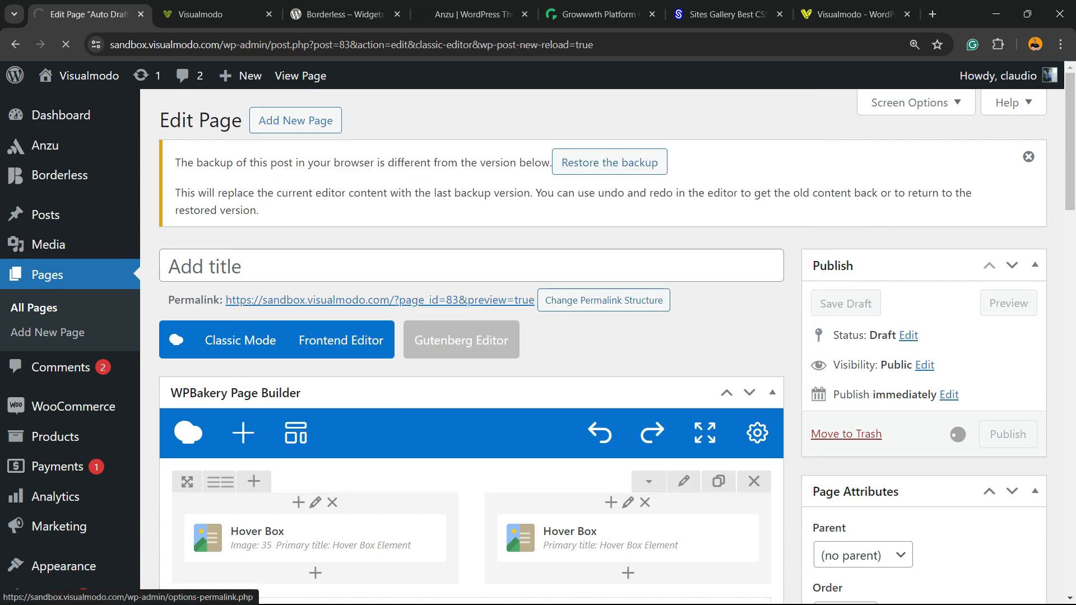
- View the live published page with the photo hover box beside the placeholder
{"action": "left_click", "coordinate": [1006, 434]}
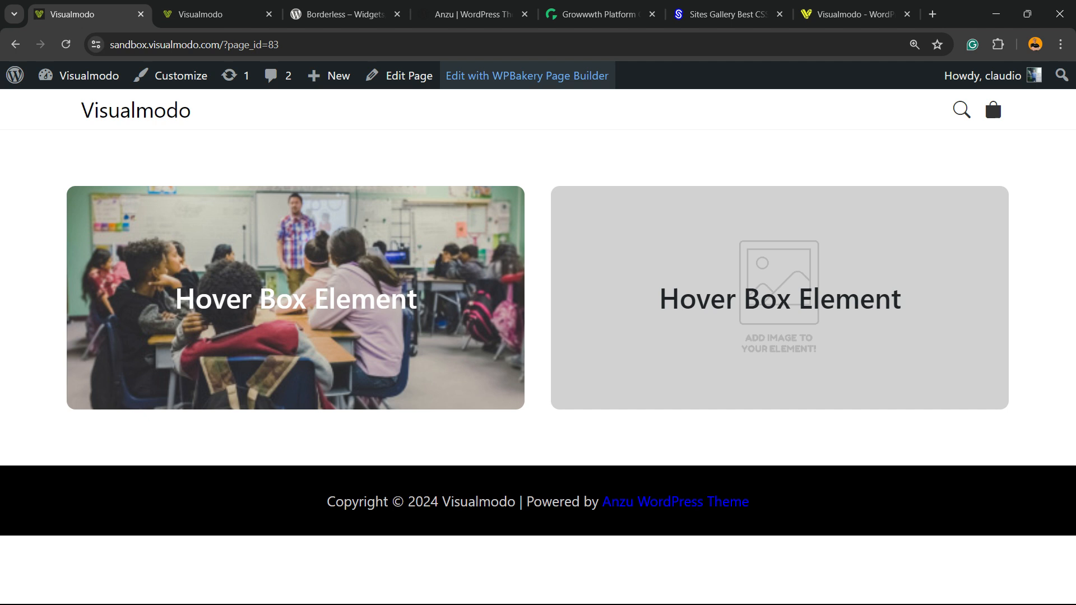
{"action": "mouse_move", "coordinate": [407, 76]}
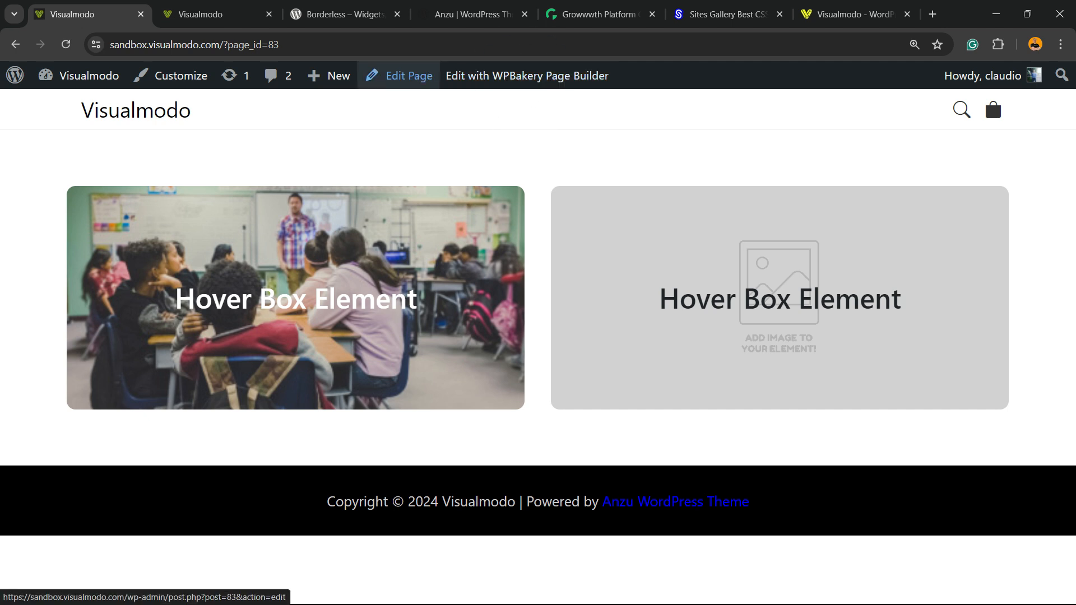
{"action": "mouse_move", "coordinate": [527, 75]}
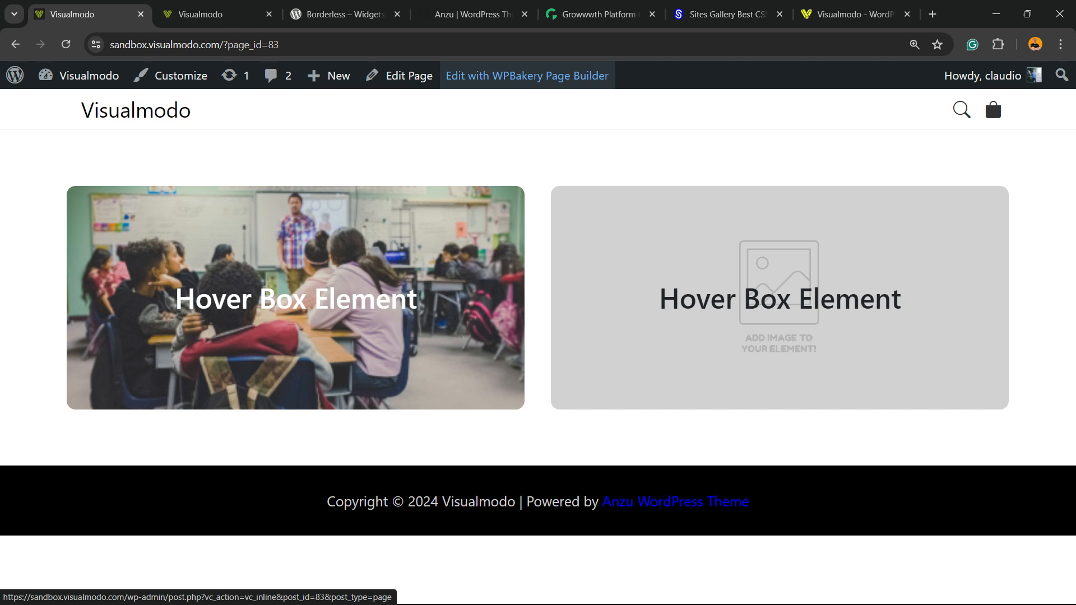
- In the front-end builder, give the right hover box the girl-with-laptop photo
{"action": "left_click", "coordinate": [527, 76]}
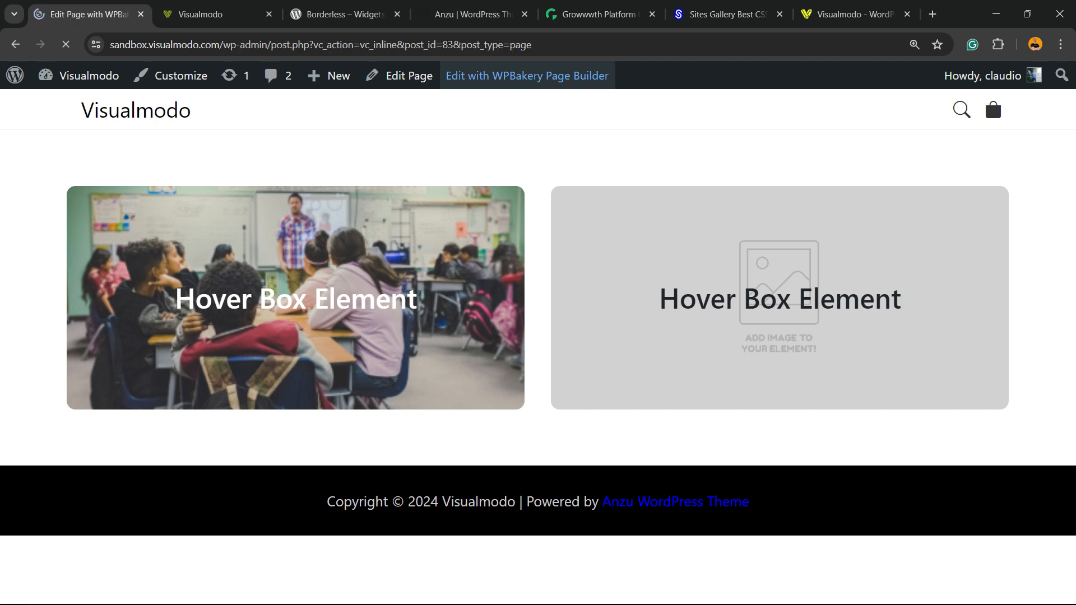
{"action": "left_click", "coordinate": [527, 76]}
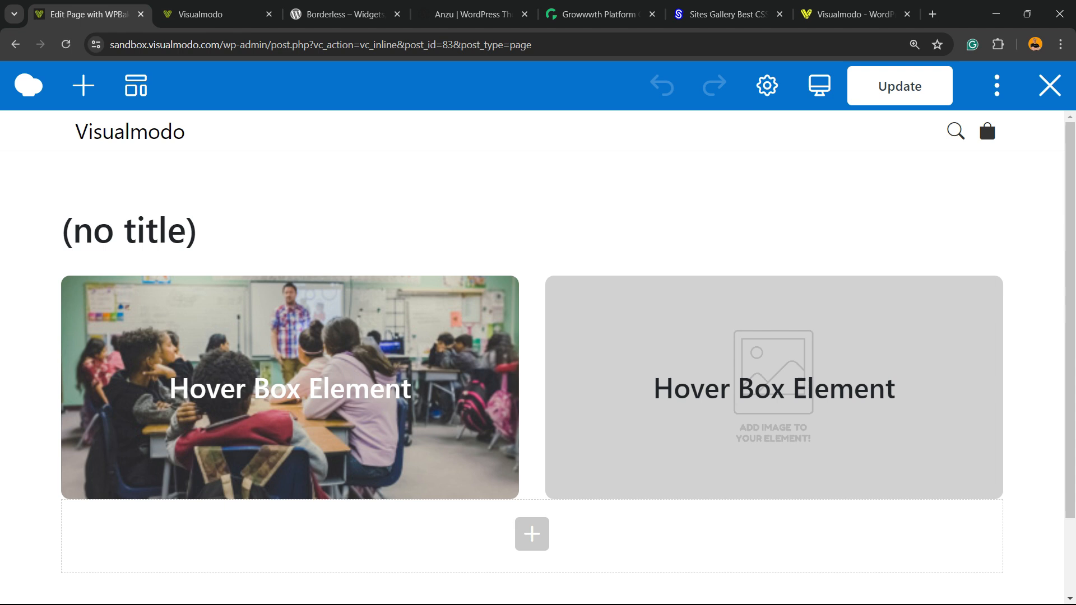
{"action": "scroll", "scroll_direction": "down", "scroll_amount": 3}
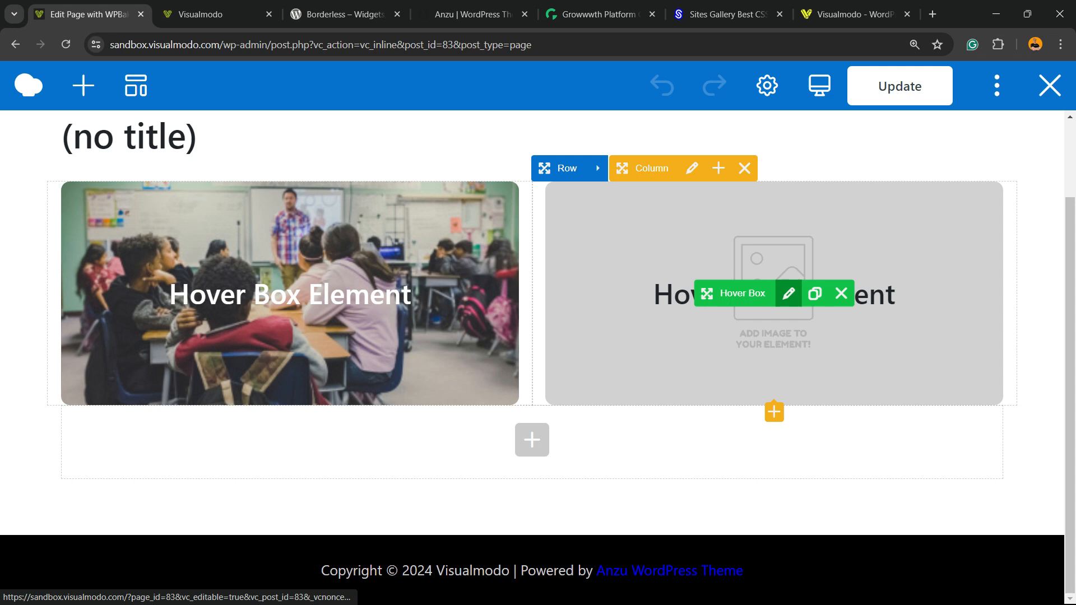
{"action": "left_click", "coordinate": [789, 294]}
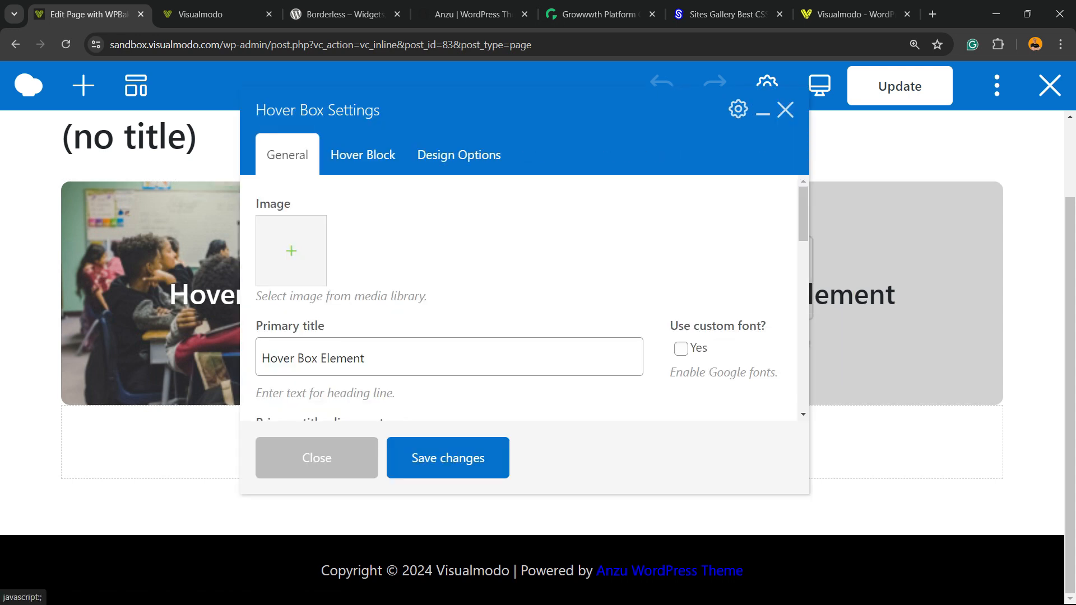
{"action": "left_click", "coordinate": [290, 251]}
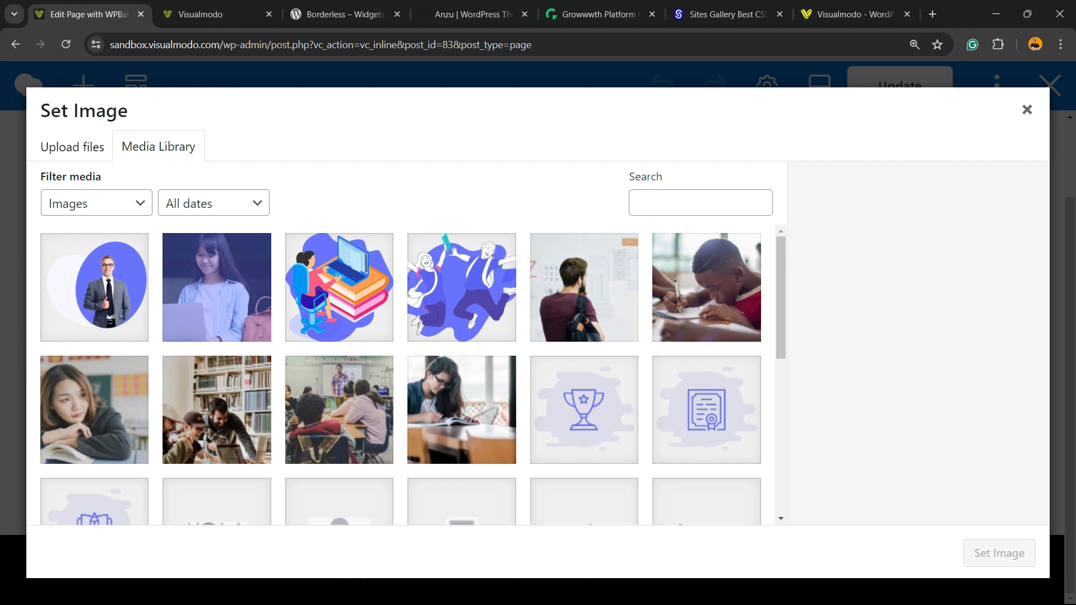
{"action": "left_click", "coordinate": [215, 288]}
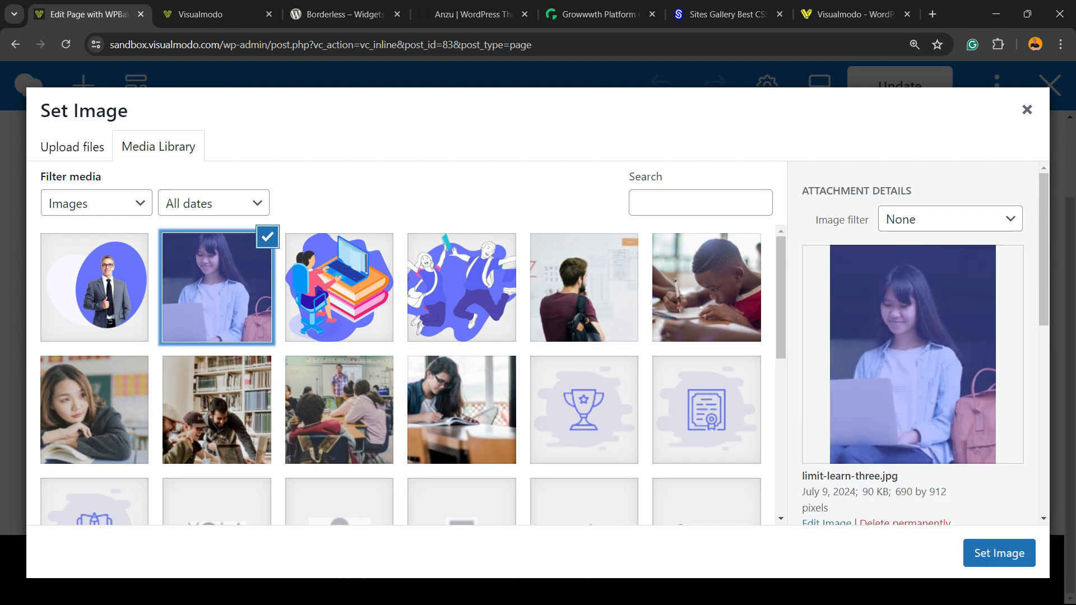
{"action": "left_click", "coordinate": [216, 288]}
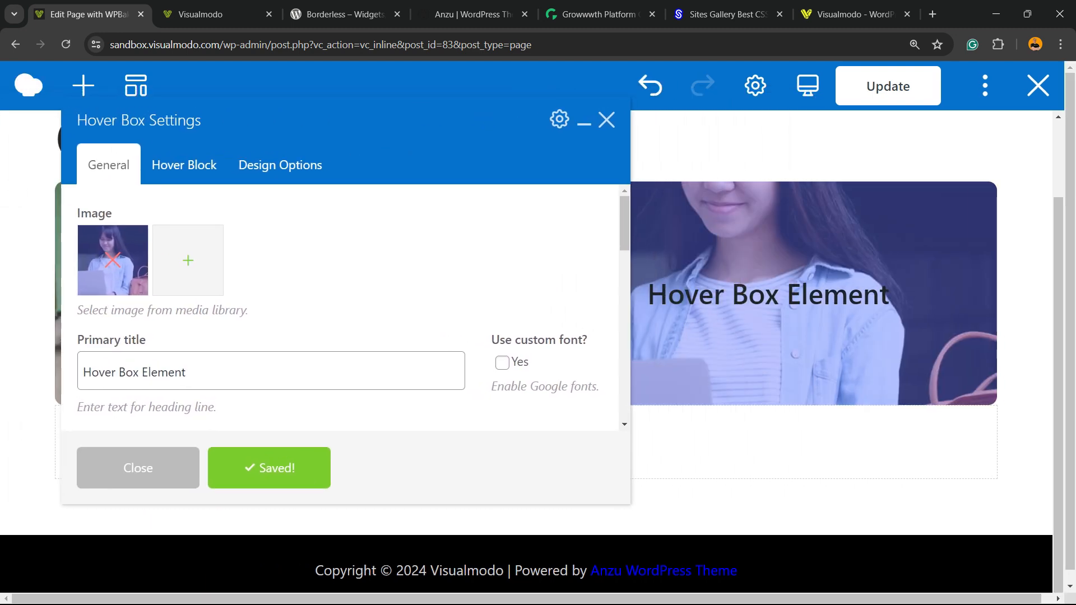
- Make the laptop box's title white in the theme default font, then update the page
{"action": "left_click", "coordinate": [502, 363]}
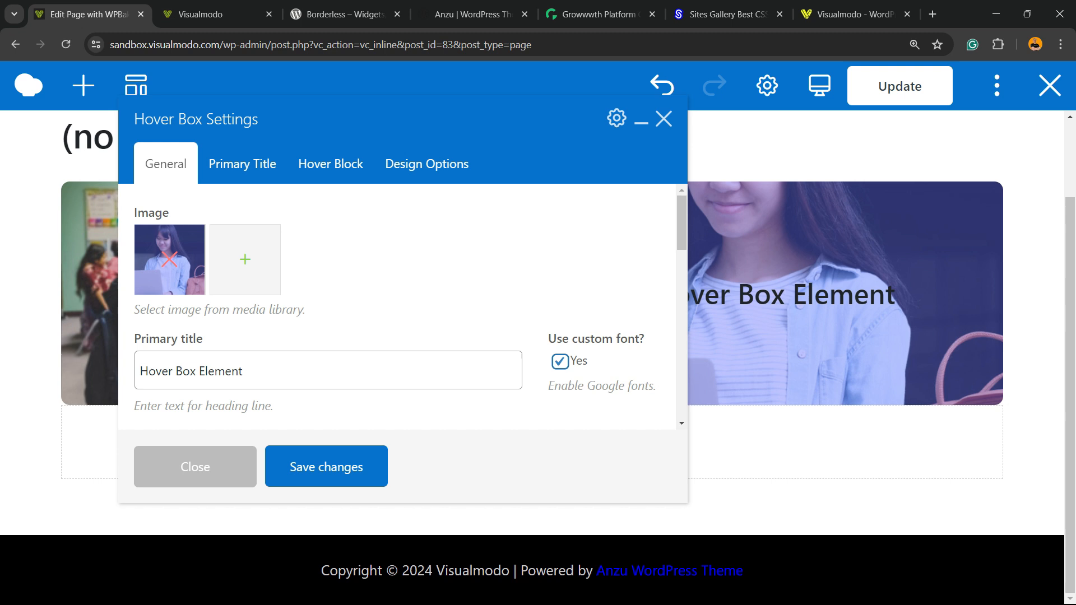
{"action": "left_click", "coordinate": [242, 163]}
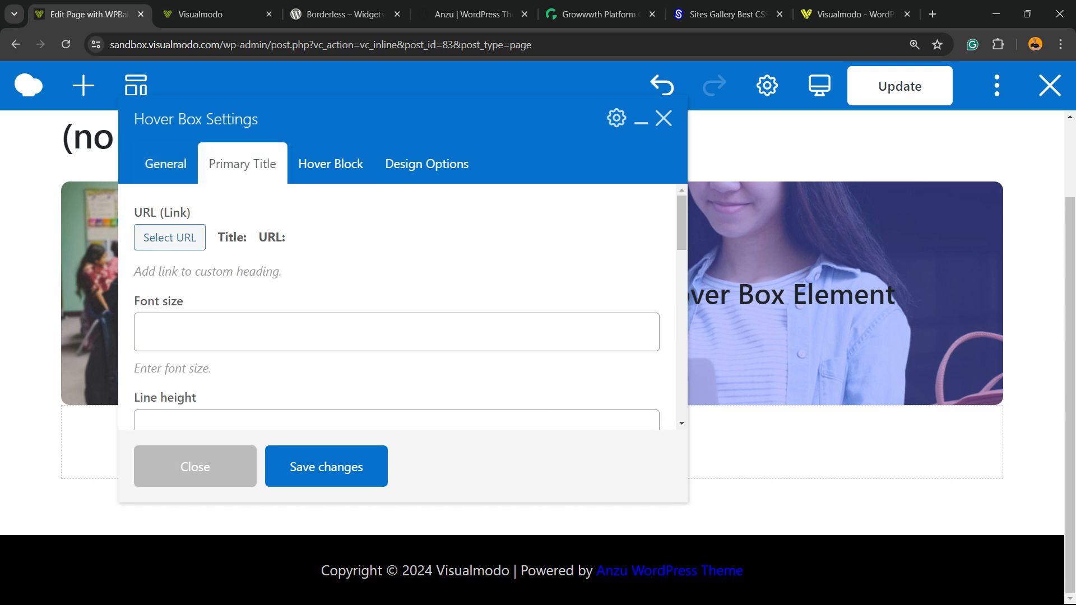
{"action": "scroll", "scroll_direction": "down", "scroll_amount": 3}
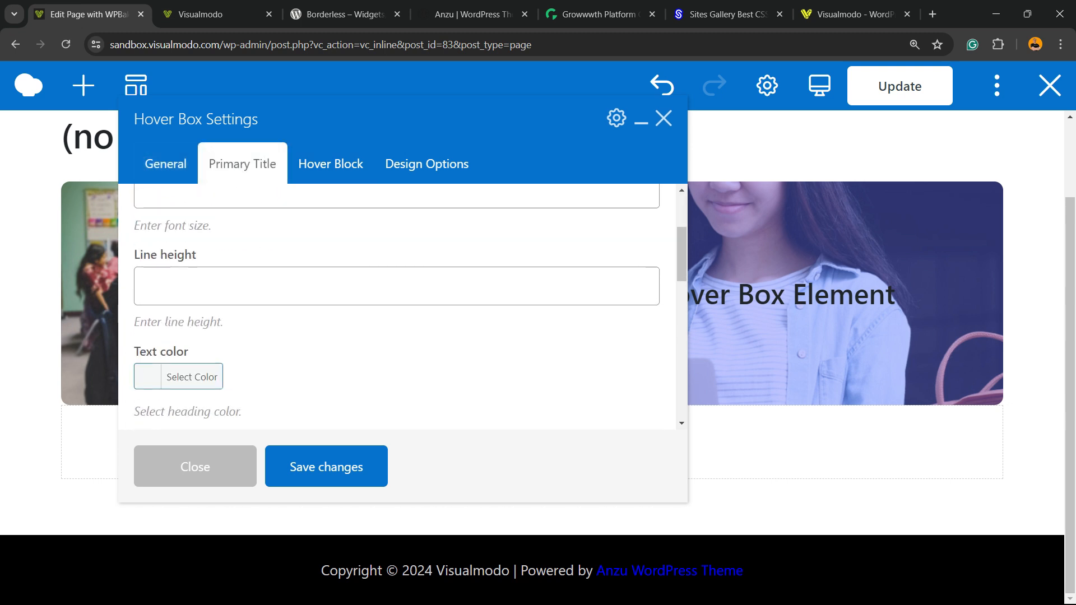
{"action": "left_click", "coordinate": [191, 376]}
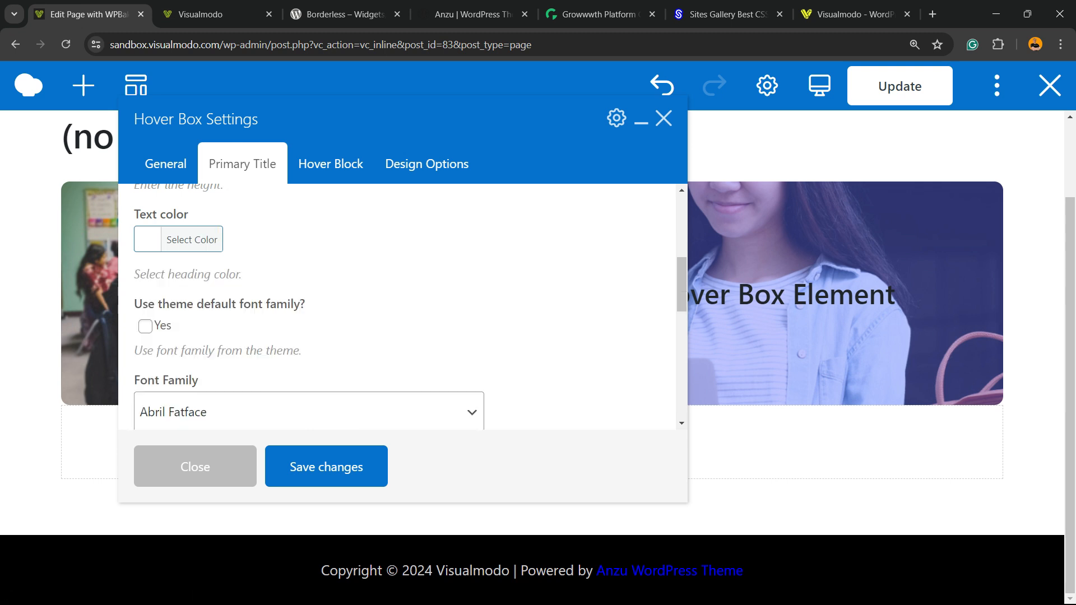
{"action": "left_click", "coordinate": [144, 326]}
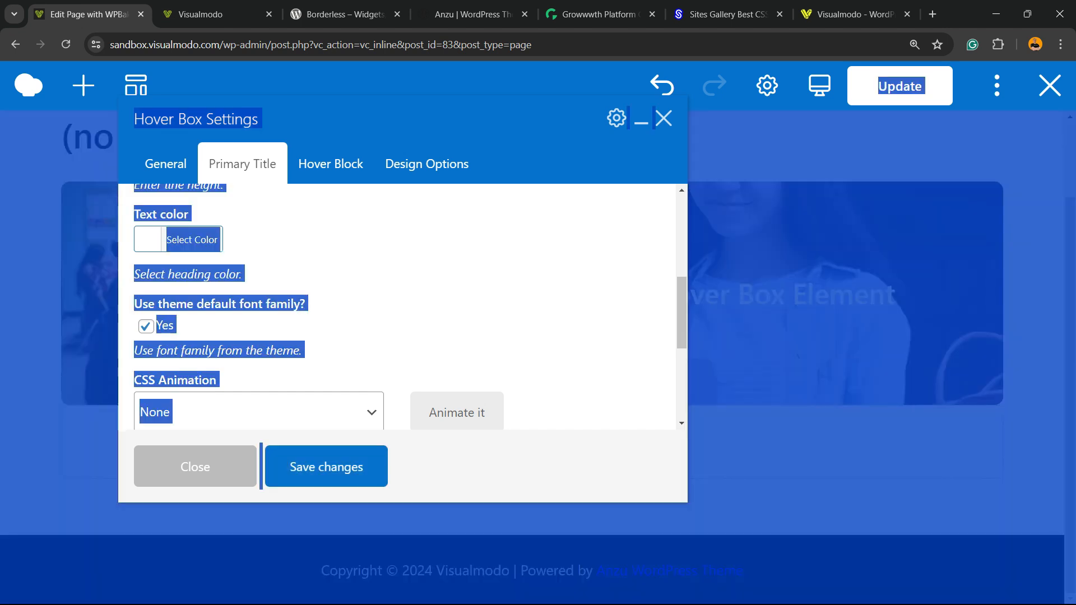
{"action": "left_click", "coordinate": [195, 467]}
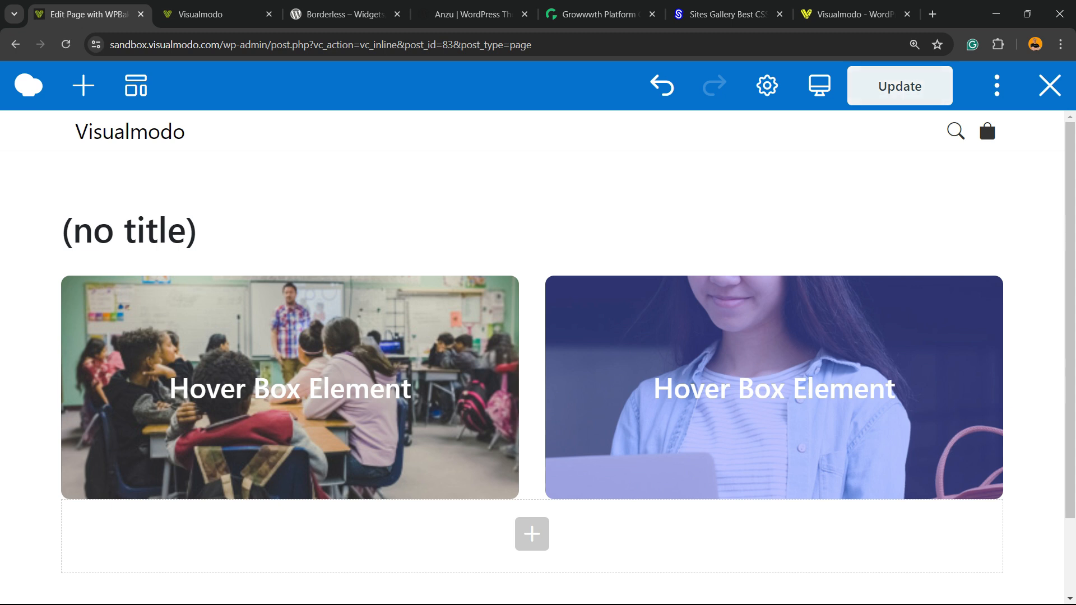
{"action": "left_click", "coordinate": [899, 85]}
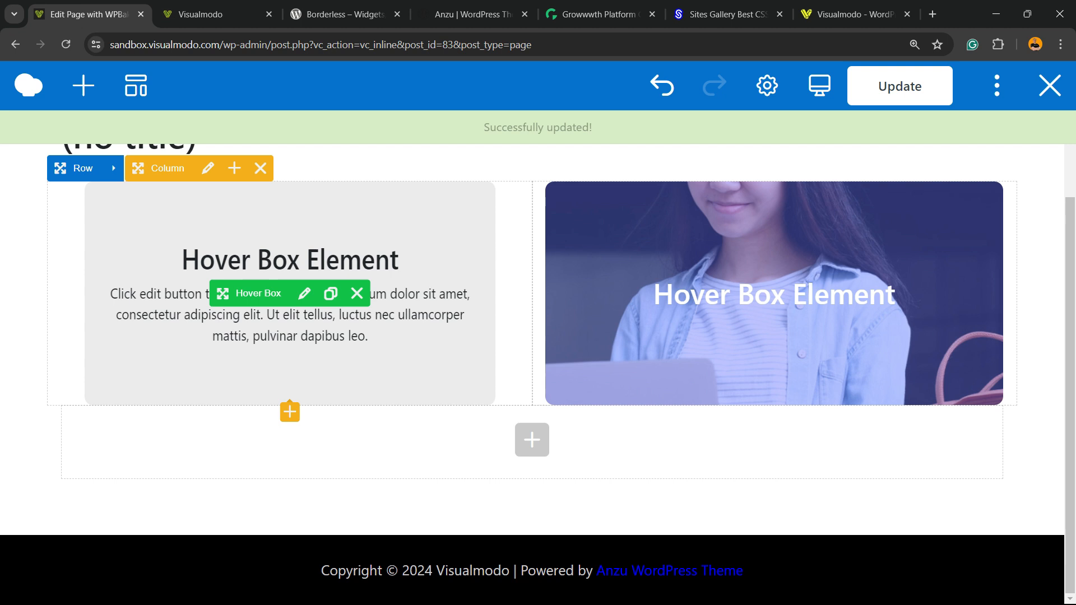
- Scroll through the Borderless plugin listing on WordPress.org
{"action": "left_click", "coordinate": [336, 14]}
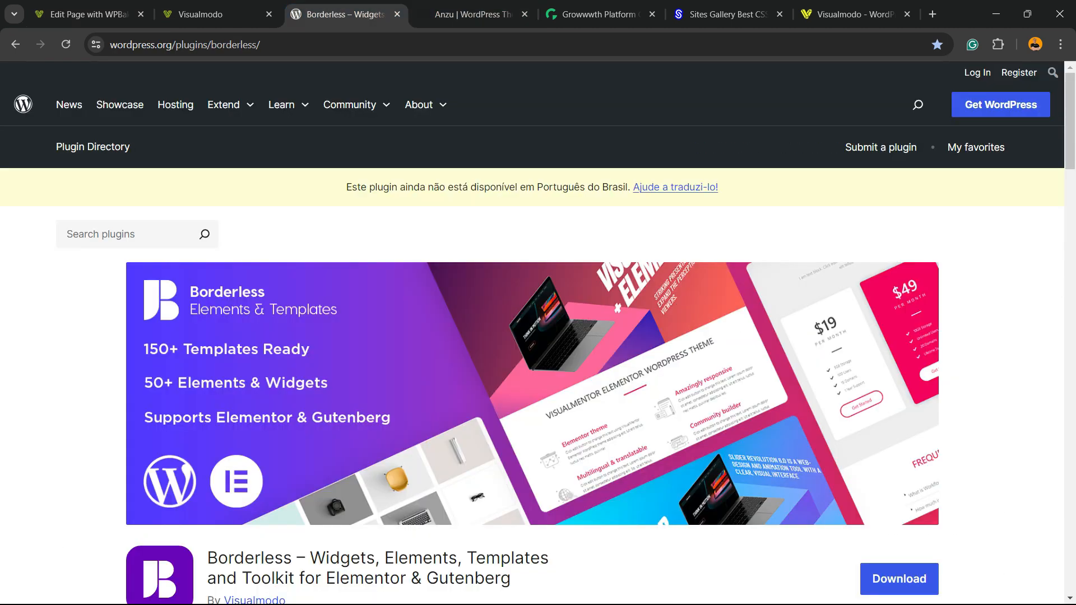
{"action": "scroll", "scroll_direction": "down", "scroll_amount": 3}
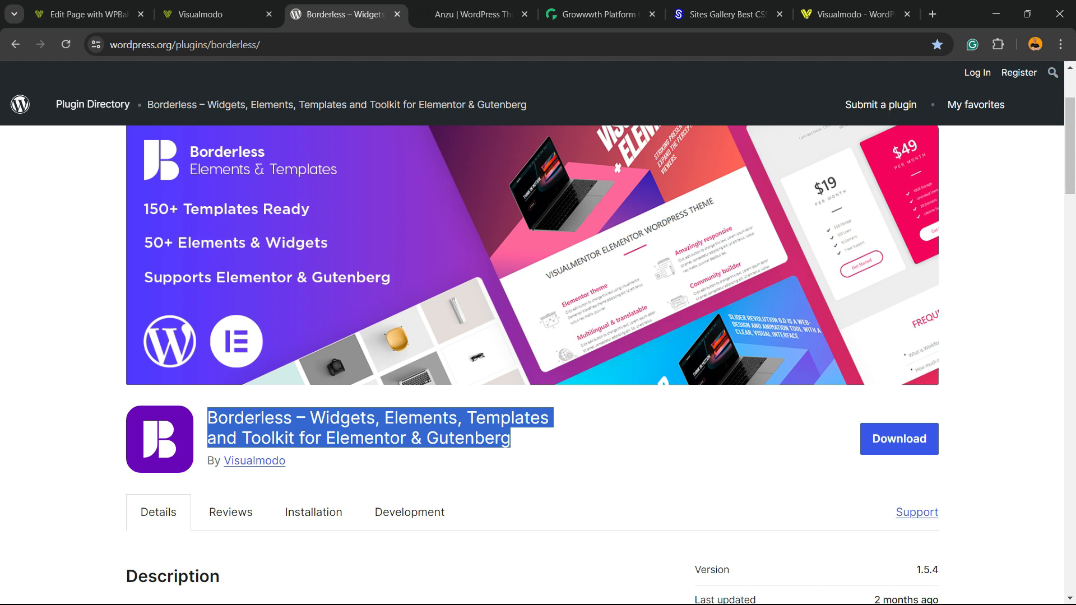
{"action": "scroll", "scroll_direction": "down", "scroll_amount": 3}
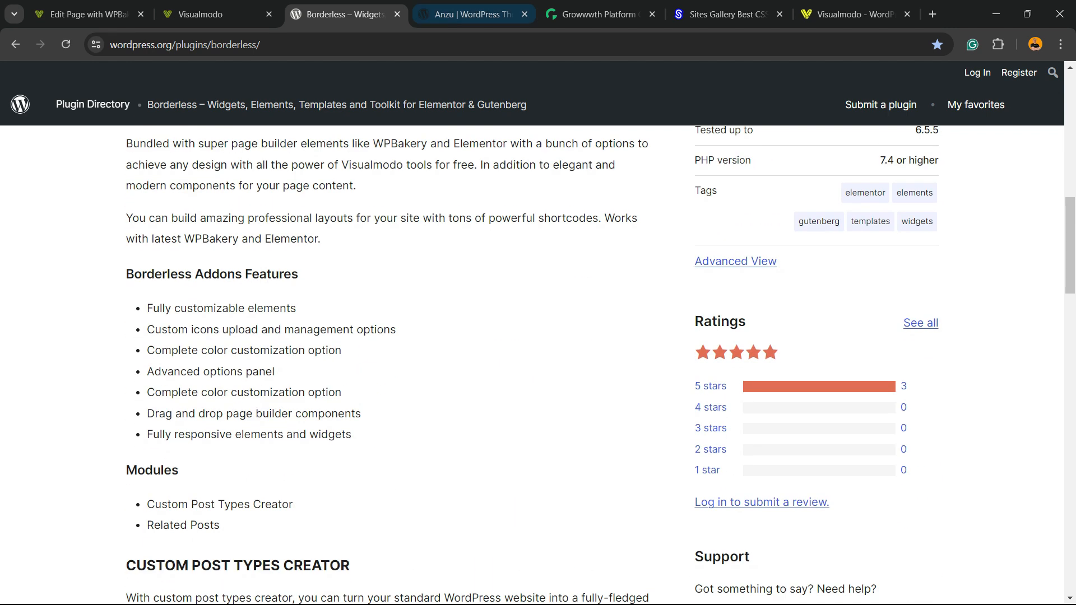
- Scroll to the bottom of the Anzu theme's directory page
{"action": "left_click", "coordinate": [472, 13]}
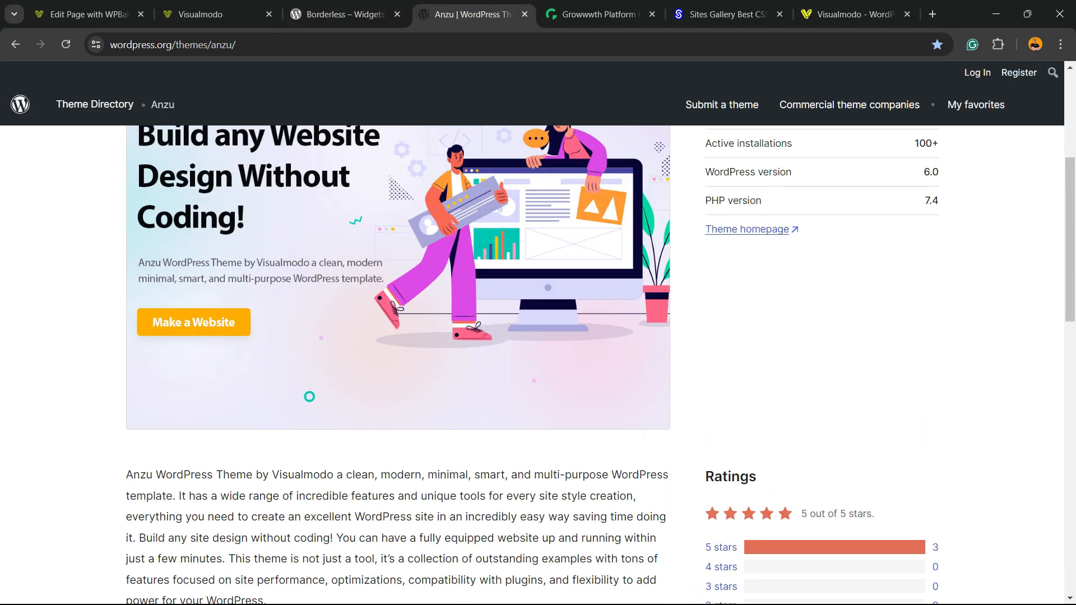
{"action": "scroll", "scroll_direction": "down", "scroll_amount": 3}
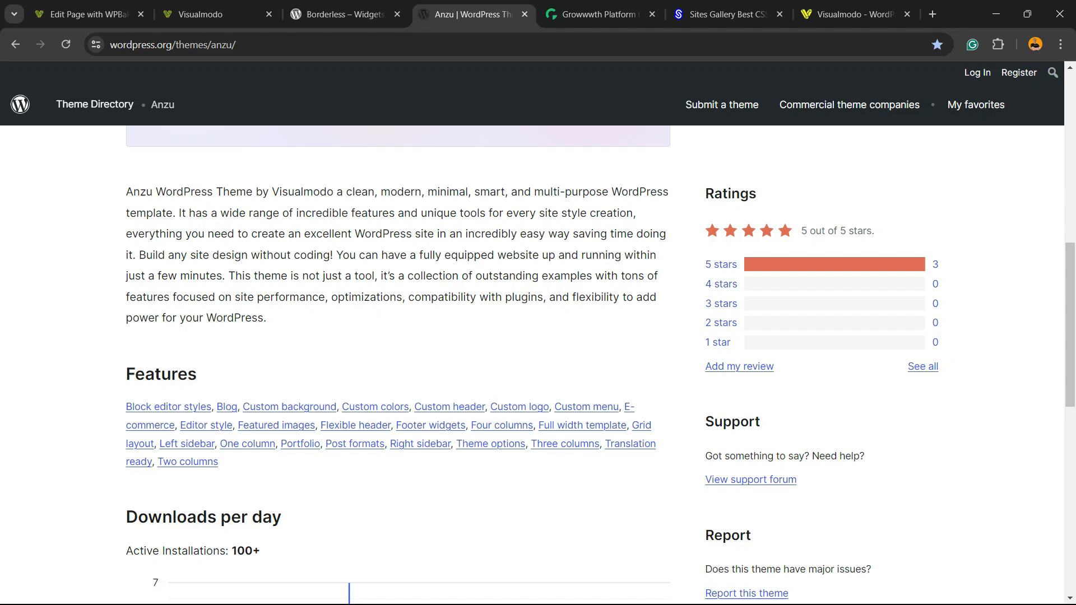
{"action": "scroll", "scroll_direction": "down", "scroll_amount": 3}
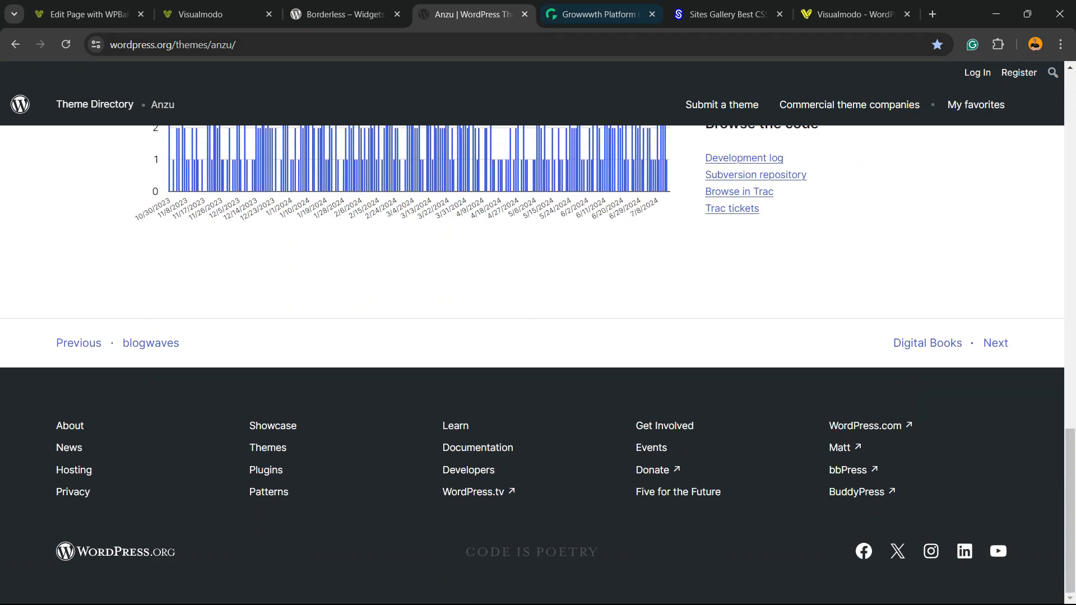
{"action": "left_click", "coordinate": [599, 13]}
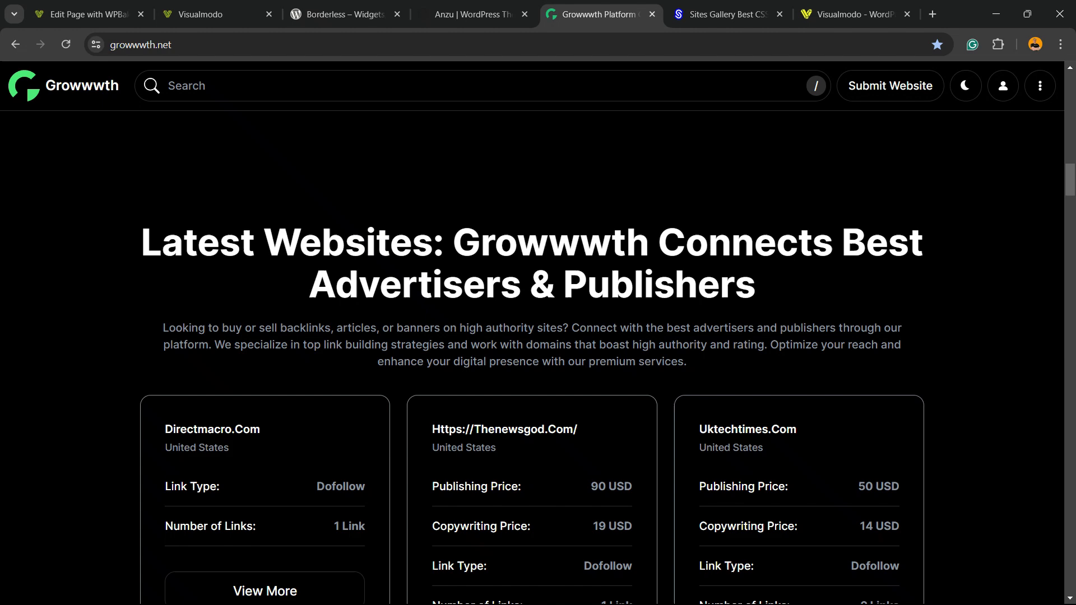
- Scroll the Growwwth listings, then browse the Sites Gallery websites grid
{"action": "scroll", "scroll_direction": "down", "scroll_amount": 3}
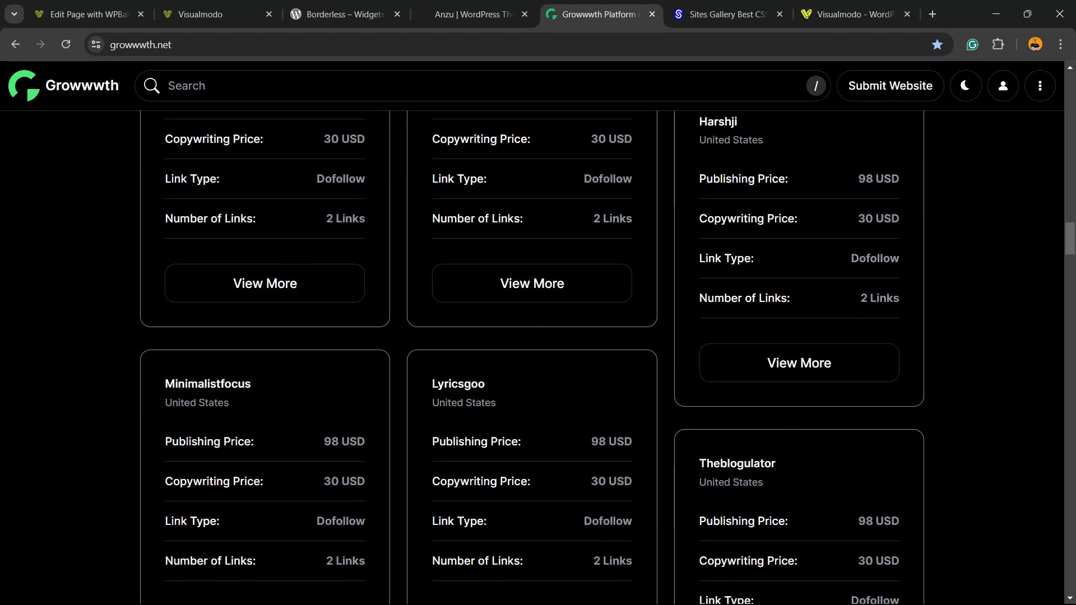
{"action": "left_click", "coordinate": [725, 14]}
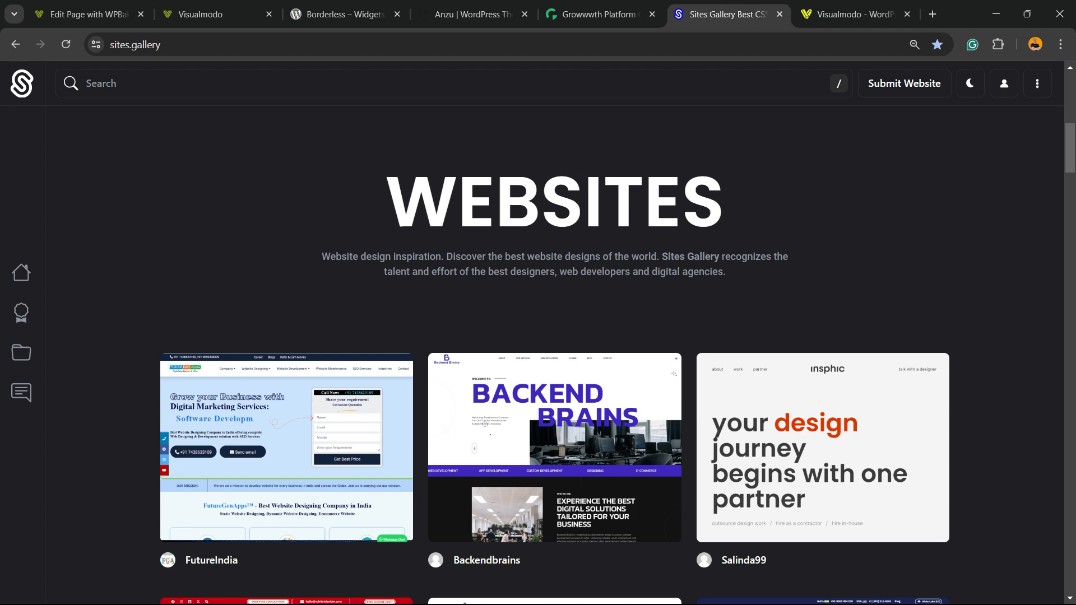
{"action": "scroll", "scroll_direction": "down", "scroll_amount": 3}
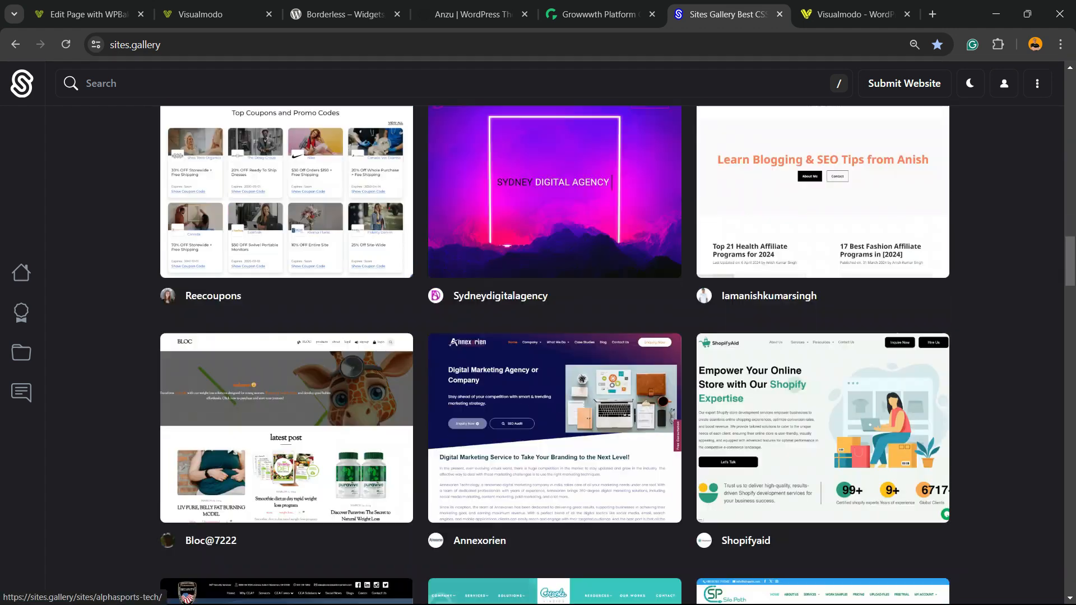
{"action": "scroll", "scroll_direction": "down", "scroll_amount": 3}
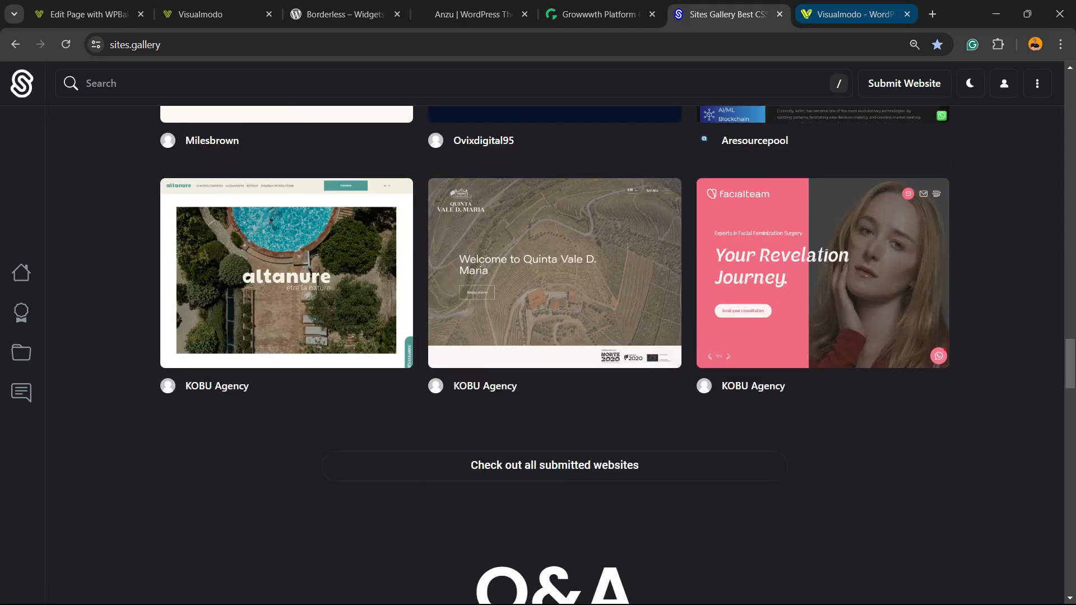
- Open Visualmodo's Borderless plugin page and scroll through pricing, templates and elements
{"action": "left_click", "coordinate": [851, 14]}
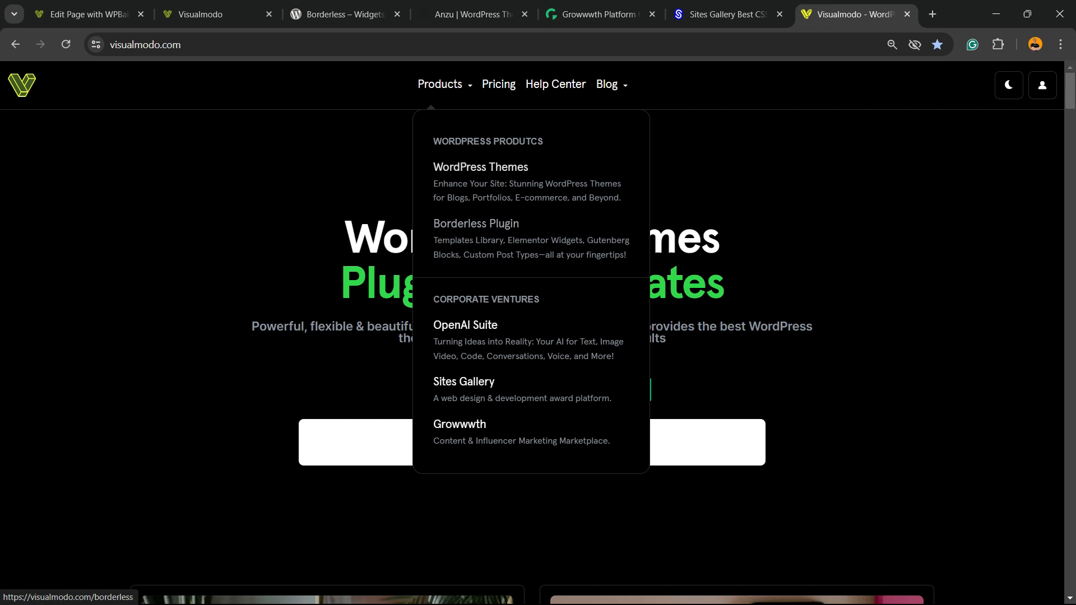
{"action": "left_click", "coordinate": [475, 224]}
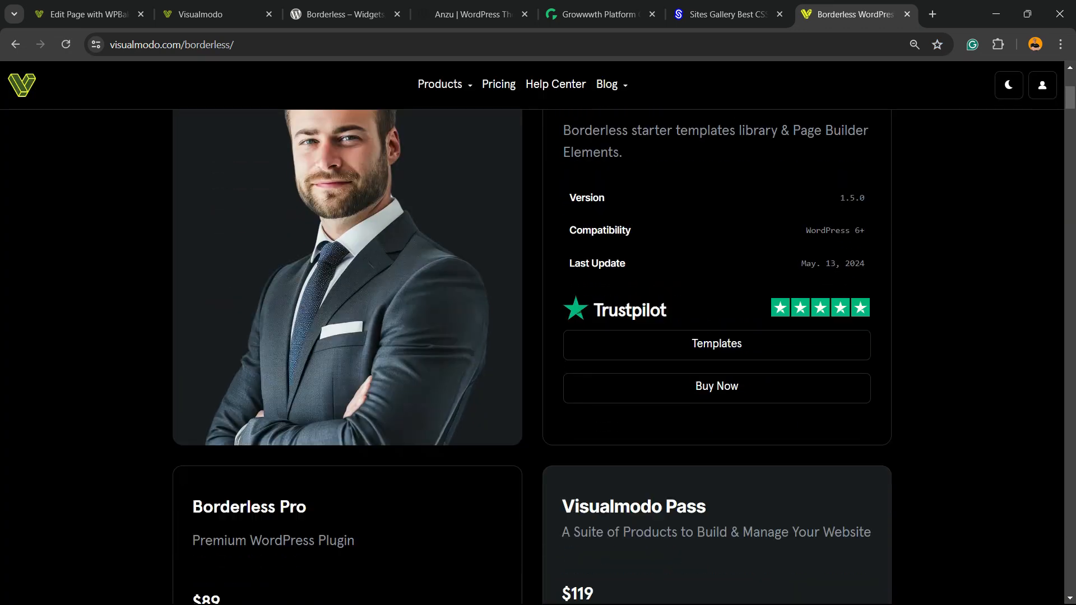
{"action": "scroll", "scroll_direction": "down", "scroll_amount": 3}
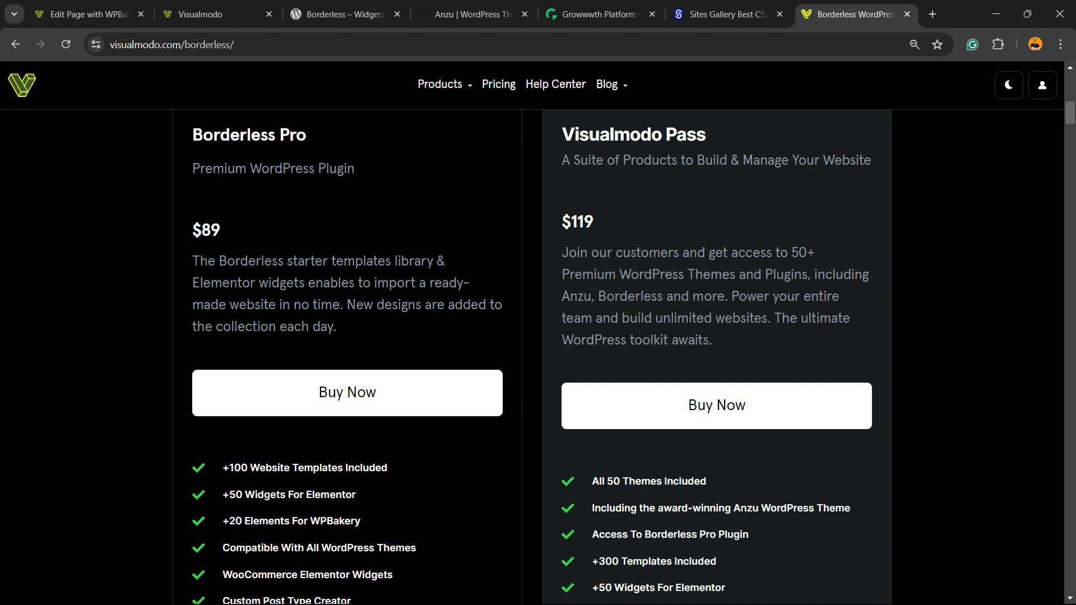
{"action": "scroll", "scroll_direction": "down", "scroll_amount": 3}
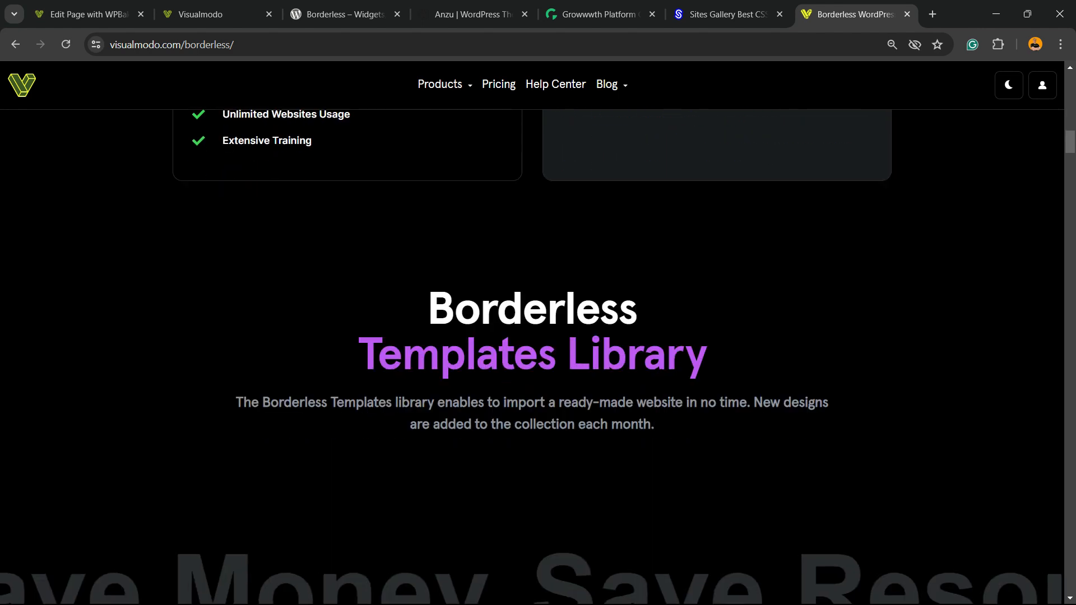
{"action": "scroll", "scroll_direction": "down", "scroll_amount": 3}
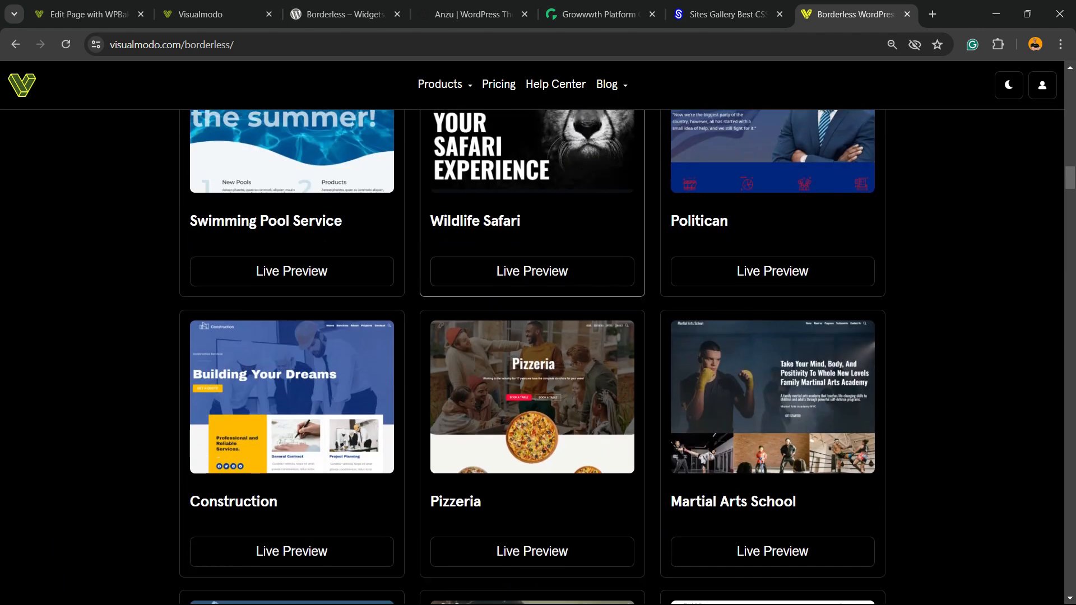
{"action": "scroll", "scroll_direction": "down", "scroll_amount": 3}
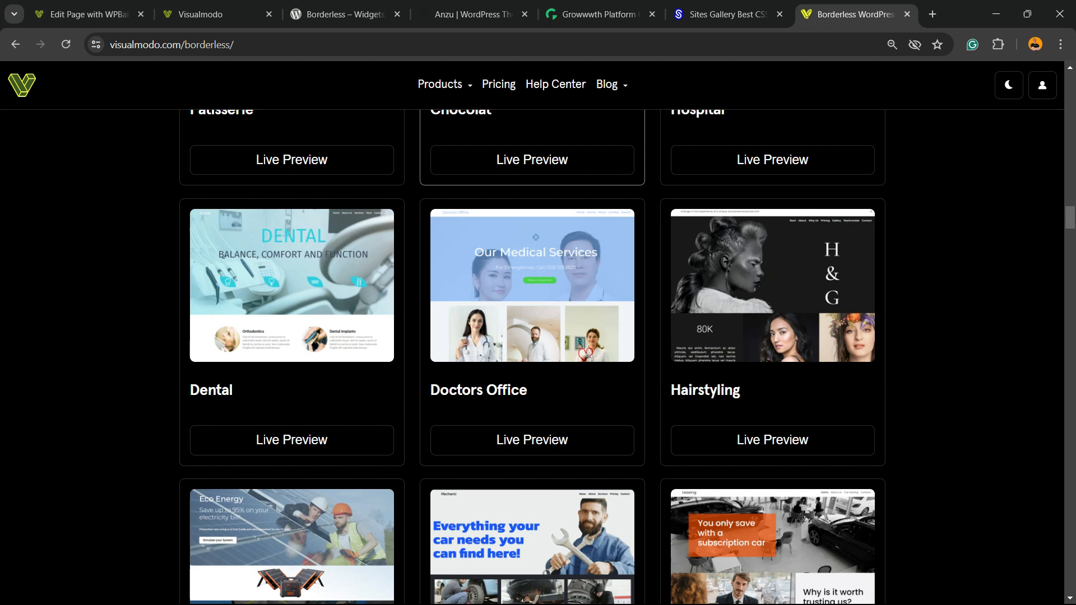
{"action": "scroll", "scroll_direction": "down", "scroll_amount": 3}
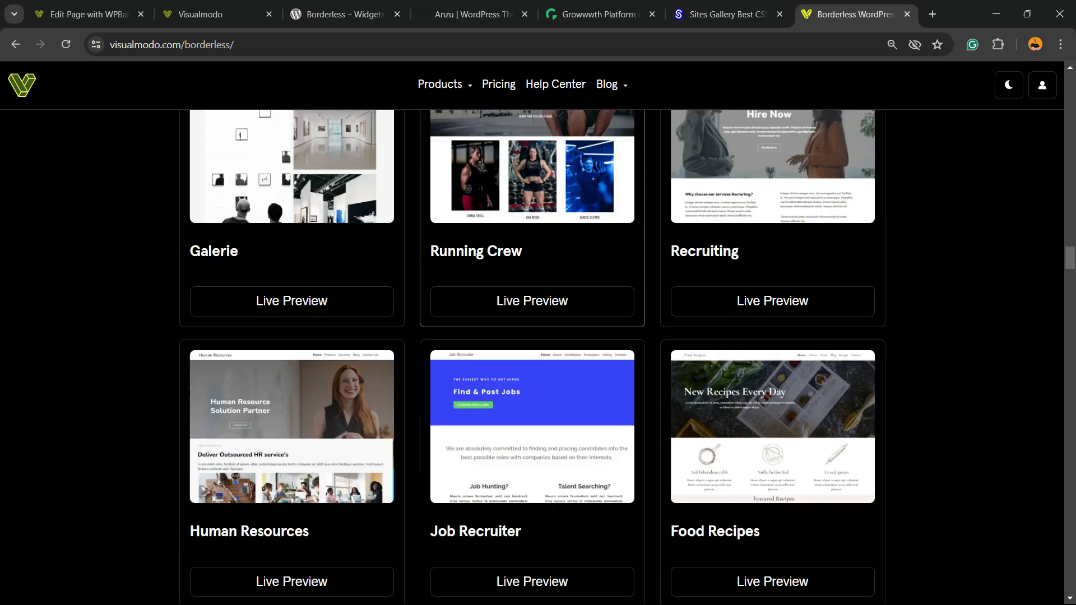
{"action": "scroll", "scroll_direction": "down", "scroll_amount": 3}
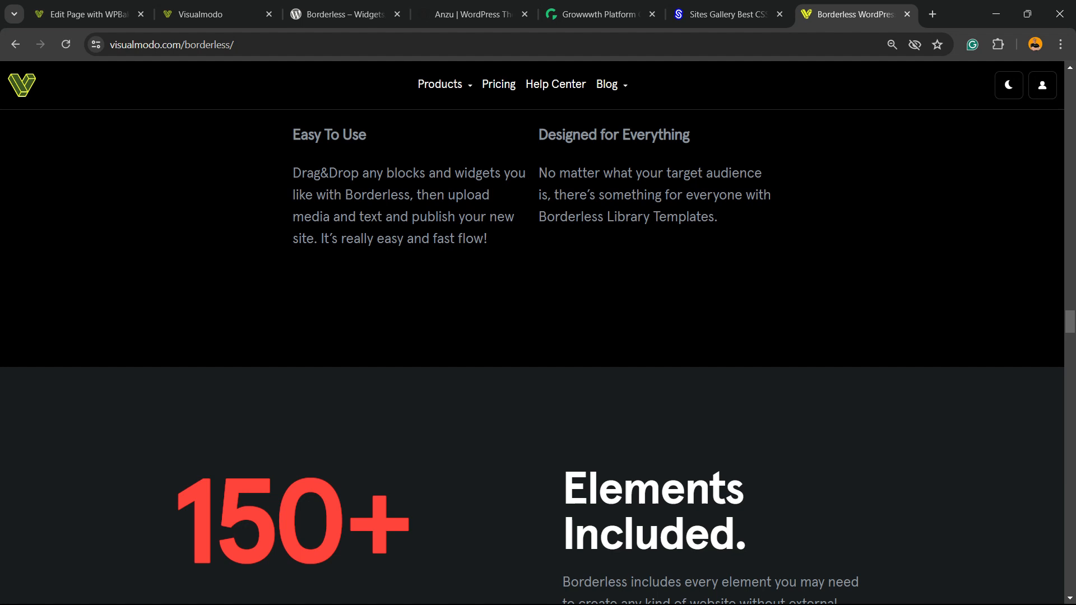
{"action": "scroll", "scroll_direction": "down", "scroll_amount": 3}
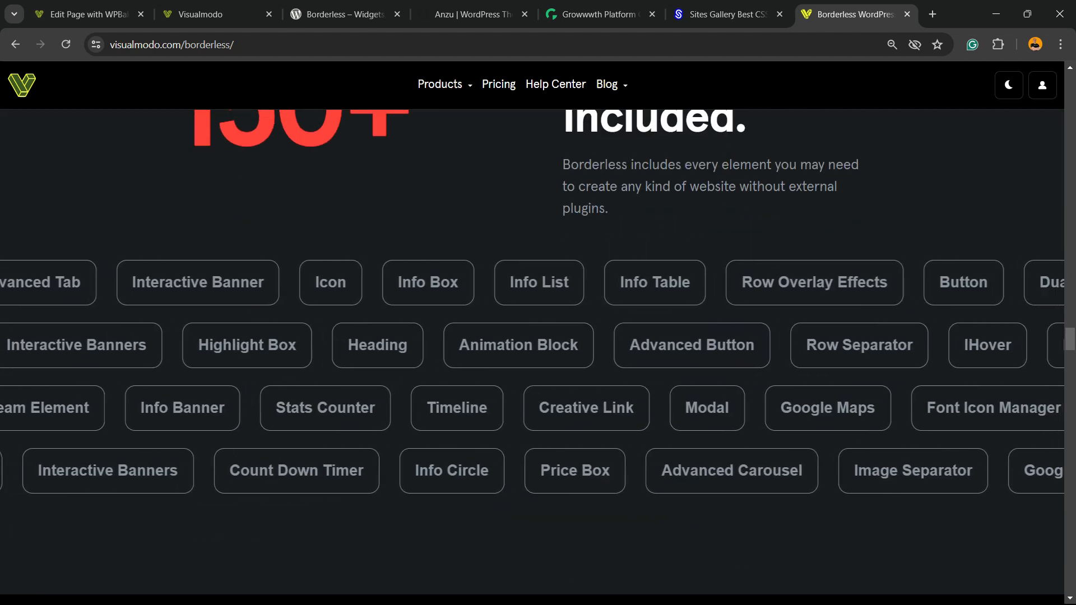
{"action": "scroll", "scroll_direction": "down", "scroll_amount": 3}
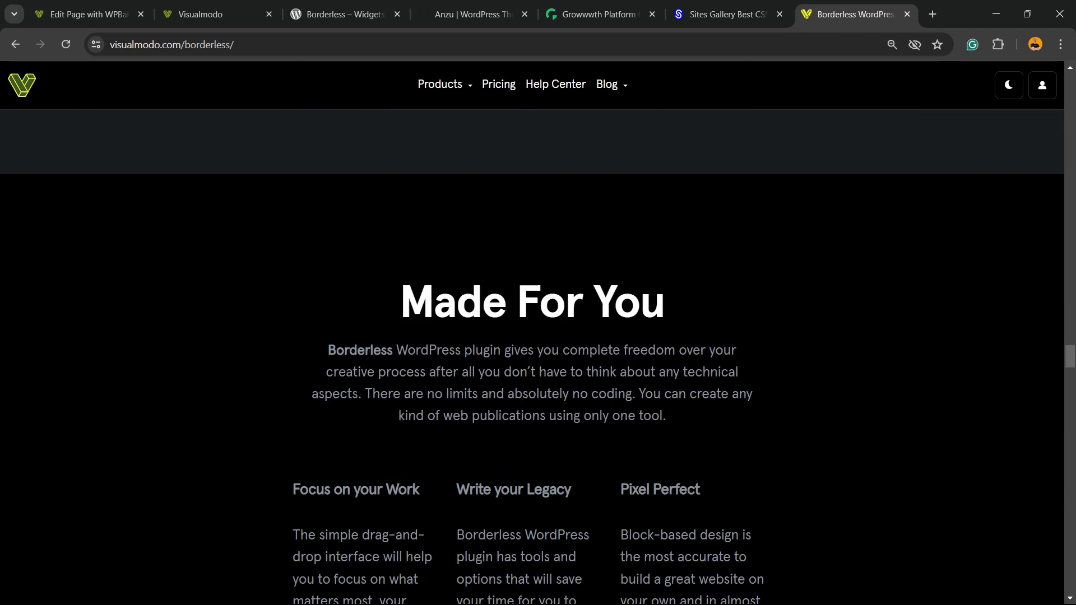